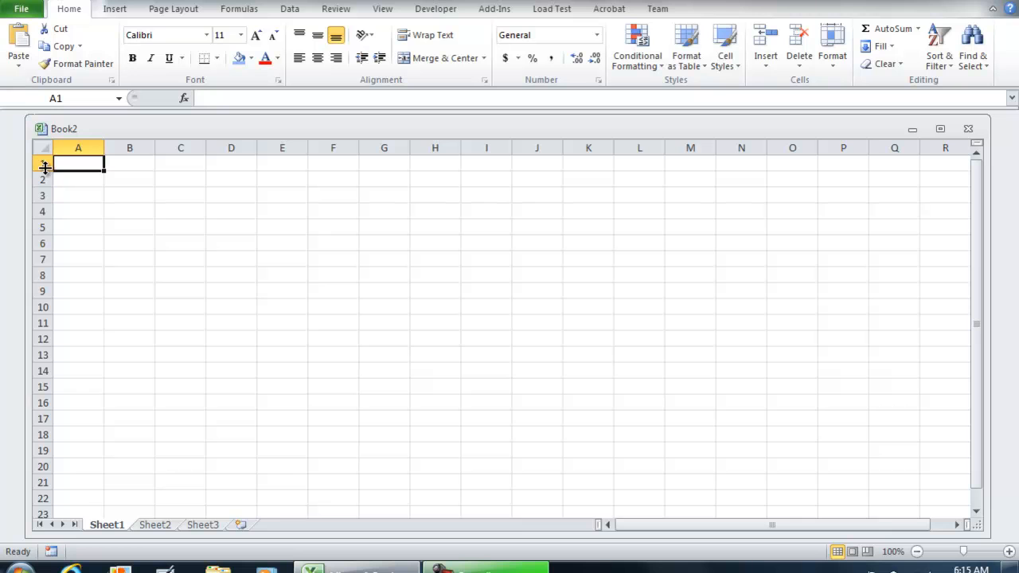
- Make row 1 taller and fill B2:O20 with light gray as the content block
drag(43, 166, 43, 198)
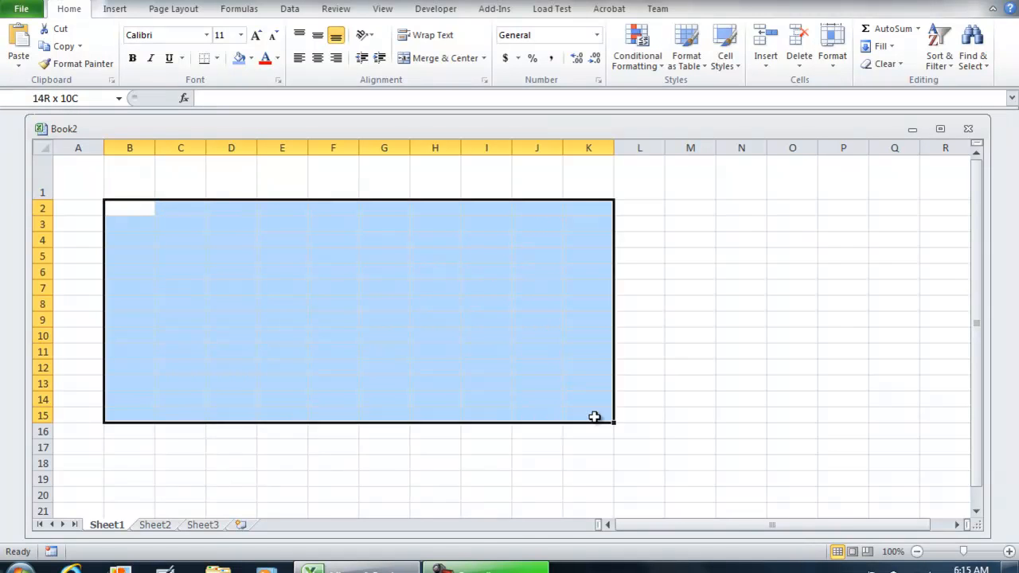
drag(595, 417, 788, 500)
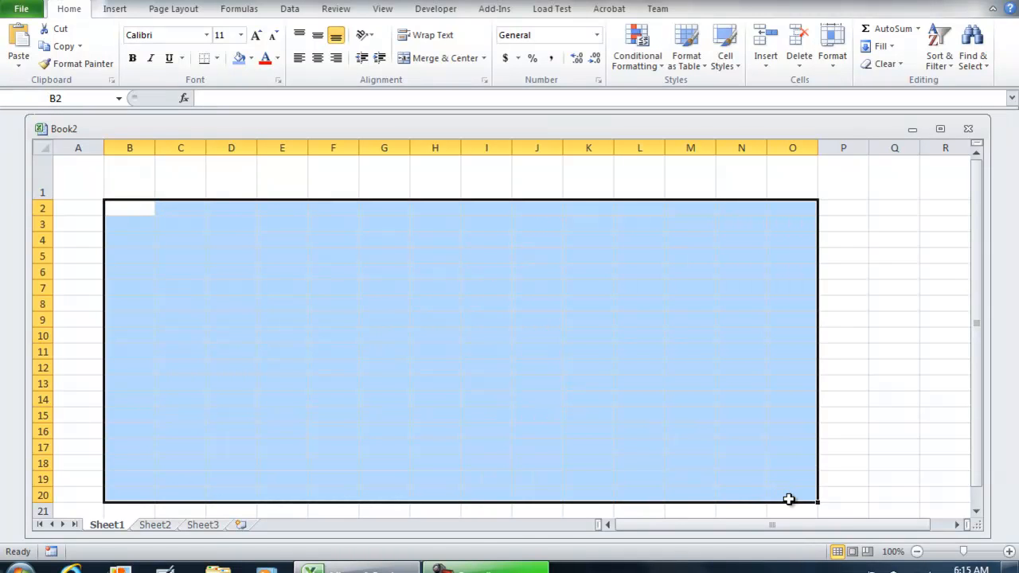
click(249, 57)
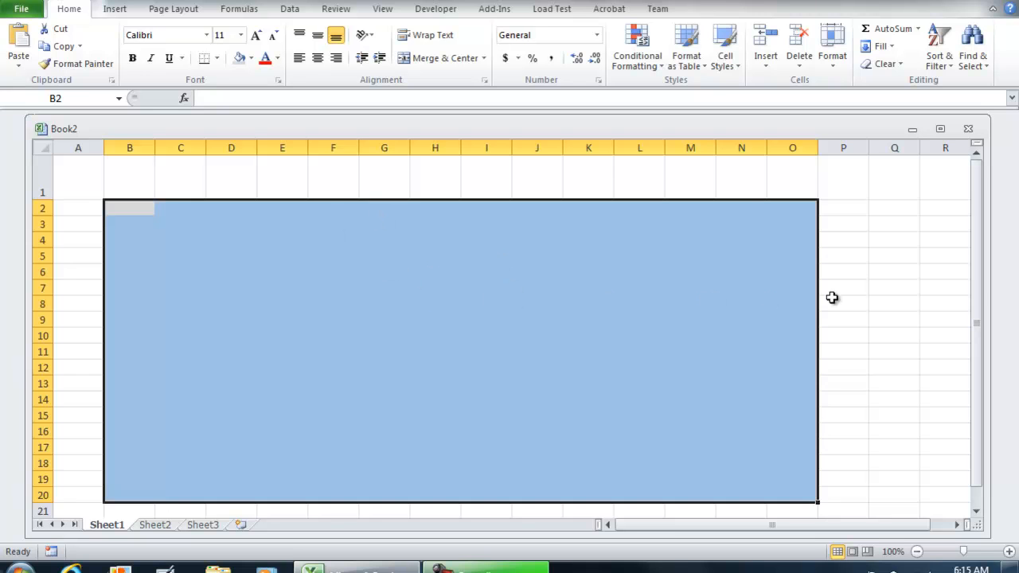
click(894, 302)
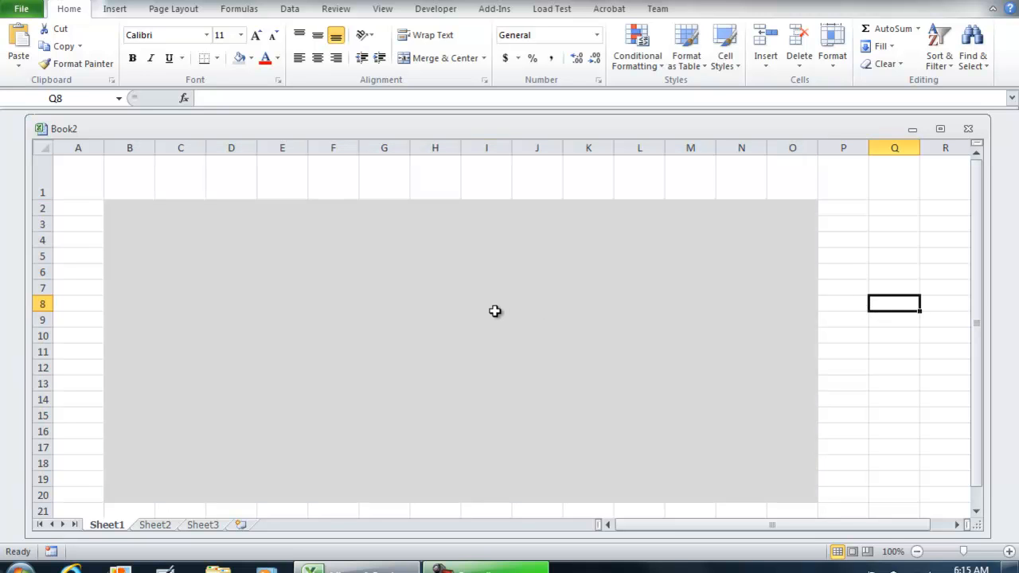
click(487, 302)
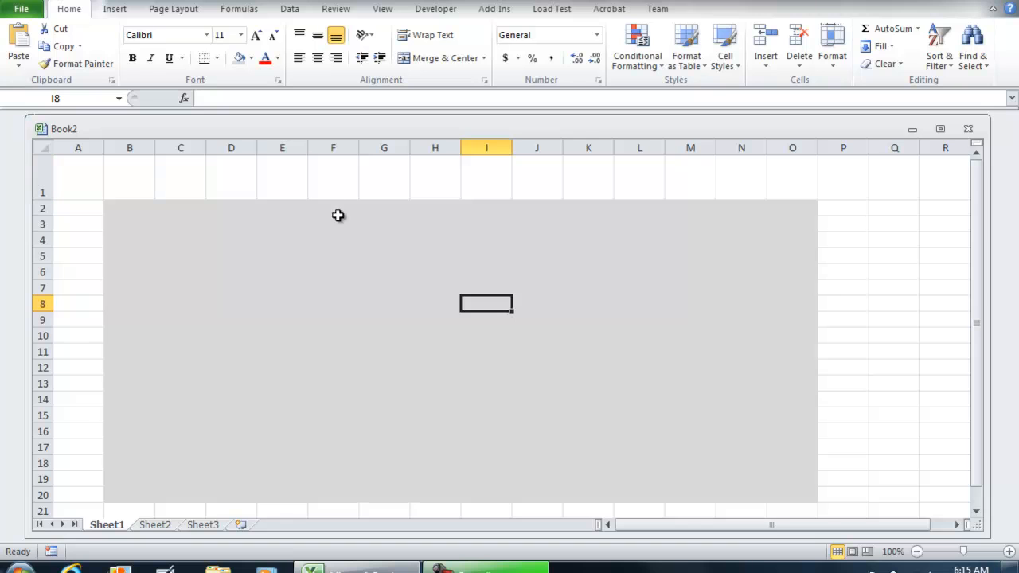
mouse_move(102, 181)
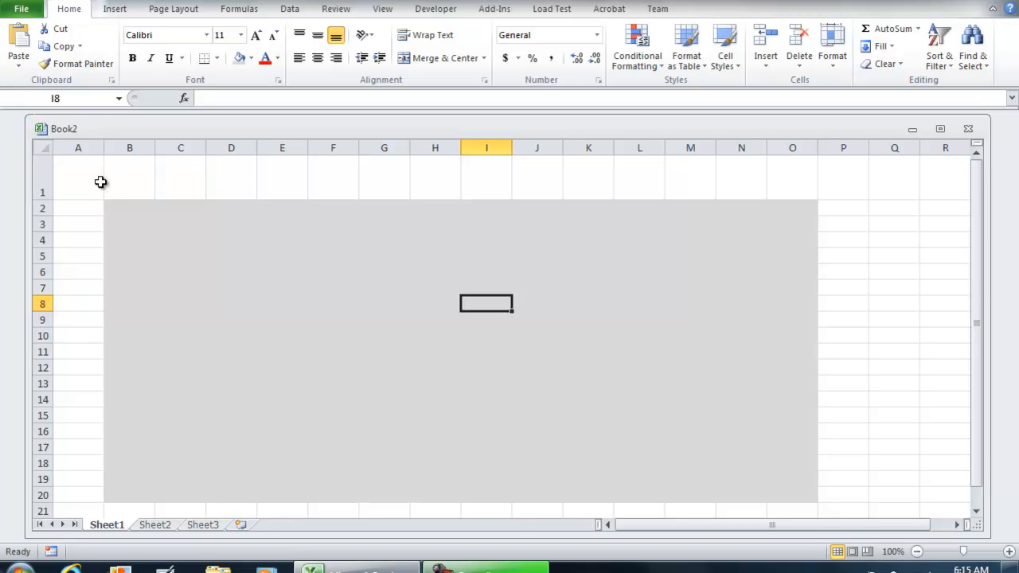
- Select from column Q rightward and hide all columns beyond column P
drag(131, 207, 844, 511)
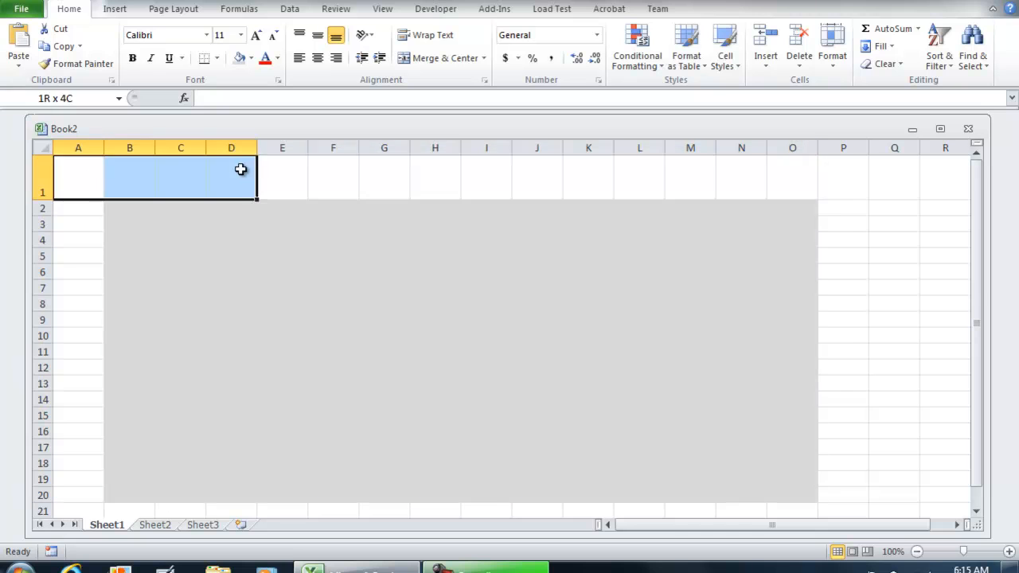
click(843, 222)
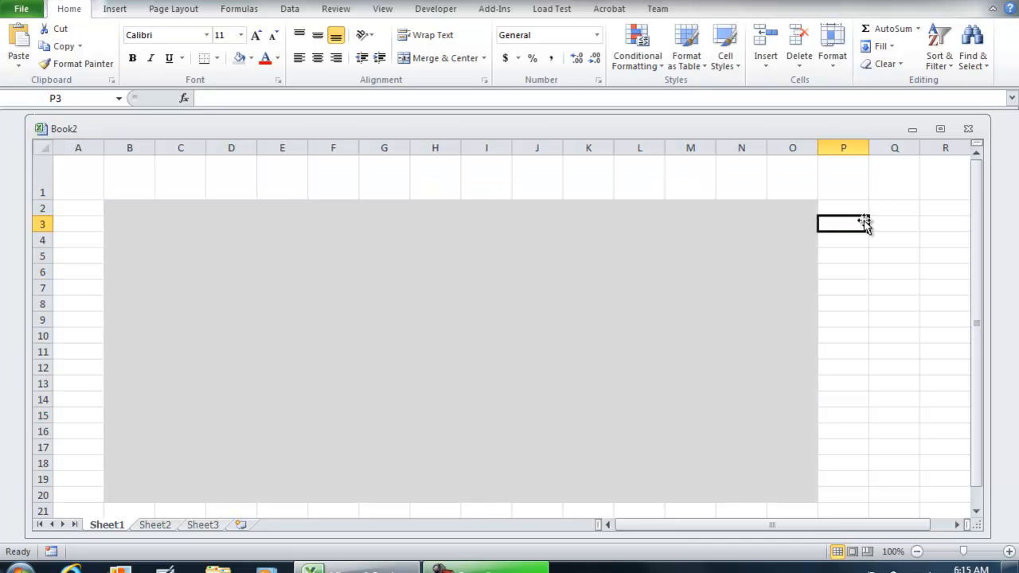
mouse_move(893, 210)
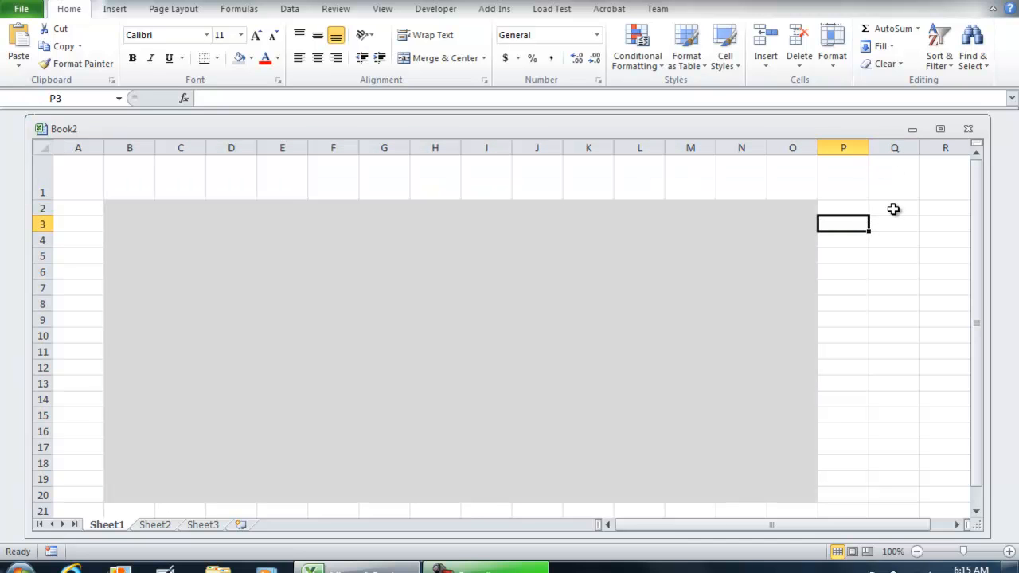
mouse_move(873, 164)
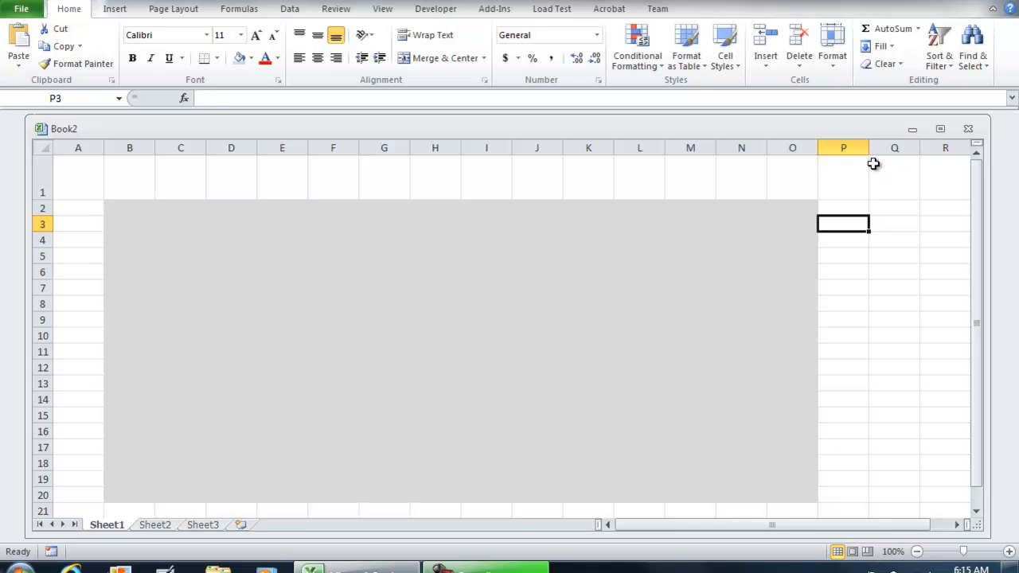
mouse_move(868, 173)
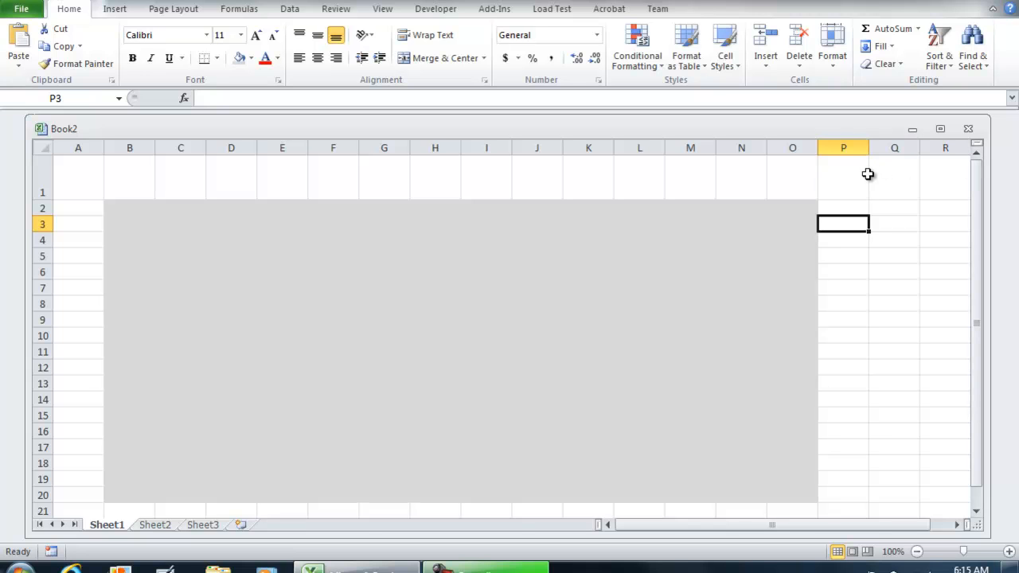
click(843, 178)
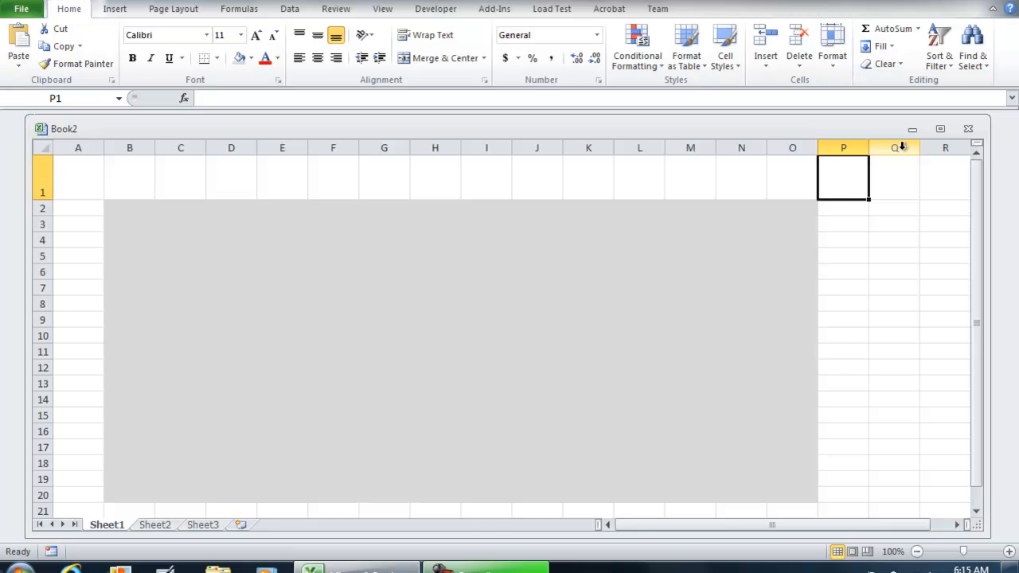
click(893, 148)
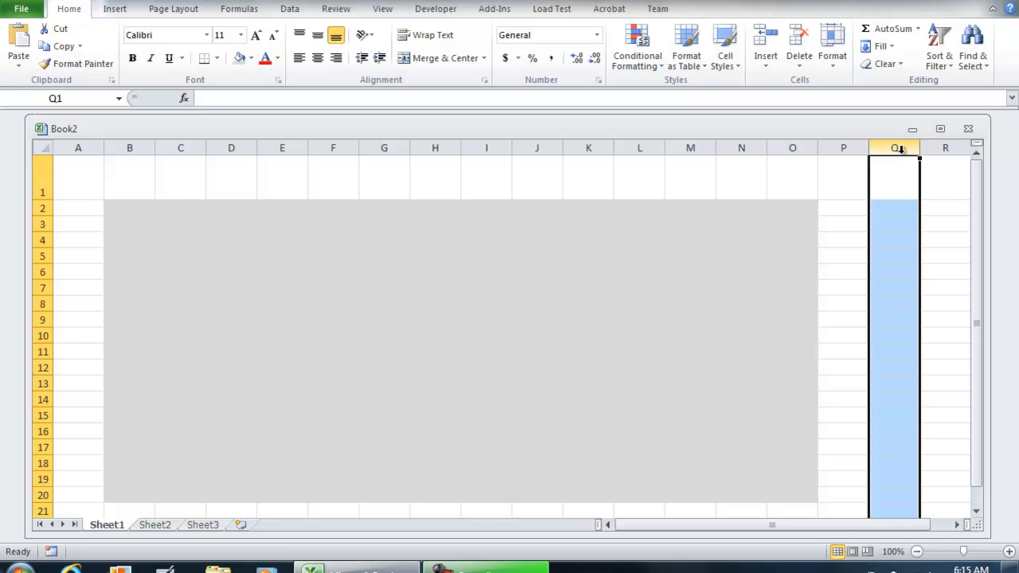
mouse_move(894, 156)
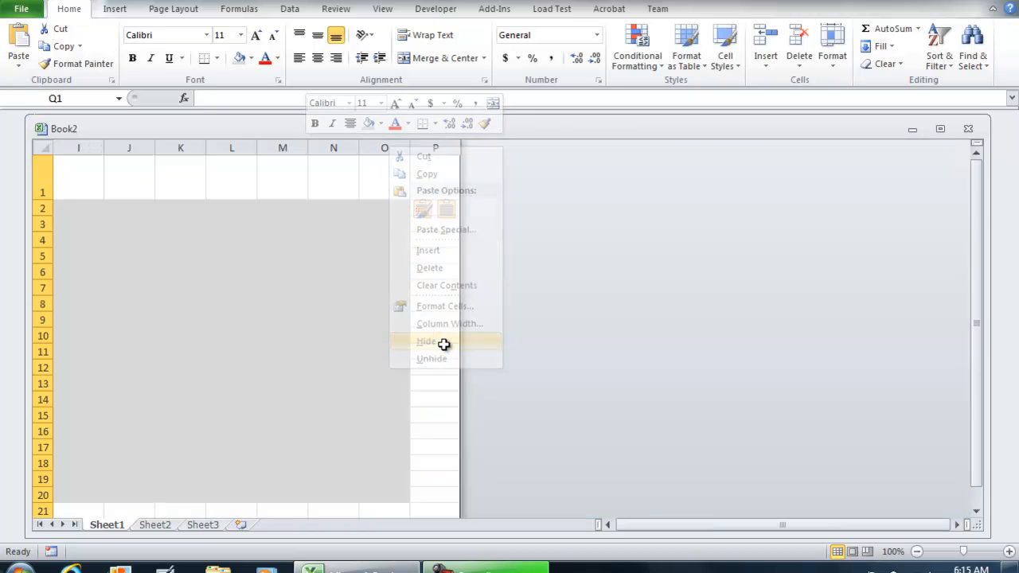
click(427, 341)
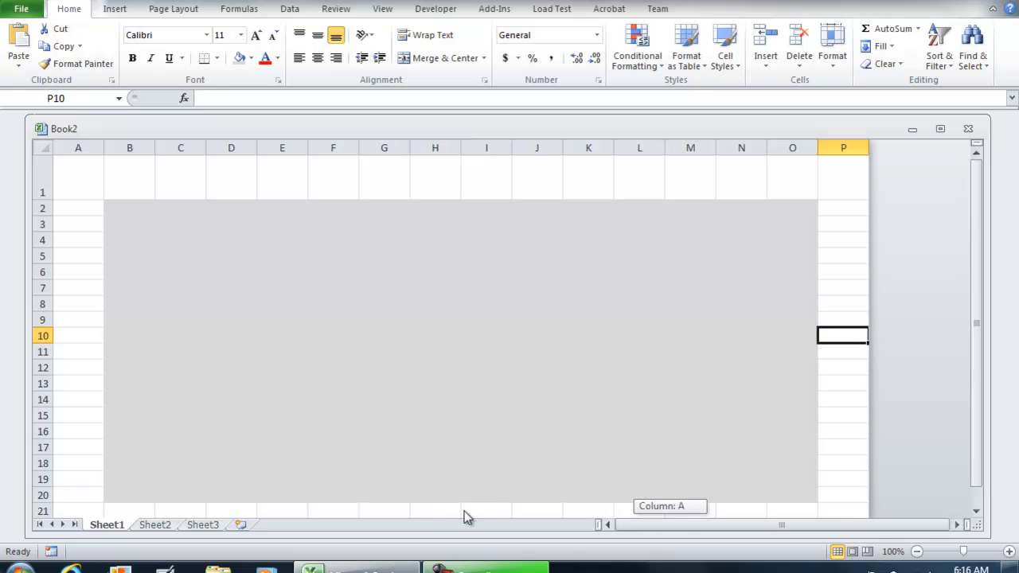
mouse_move(278, 442)
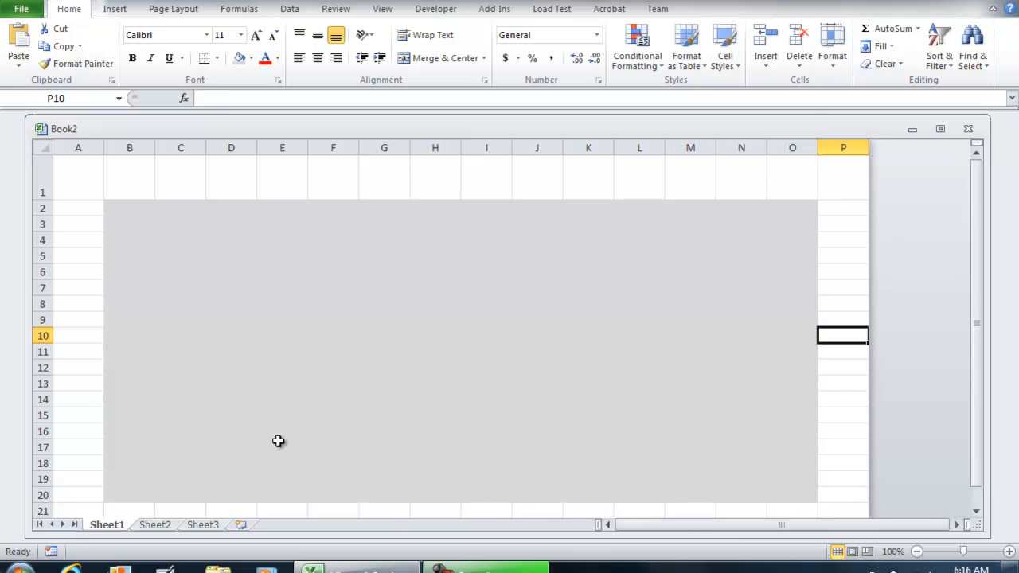
- Select row 22 as the first of the rows below the layout to hide
scroll(down, 3)
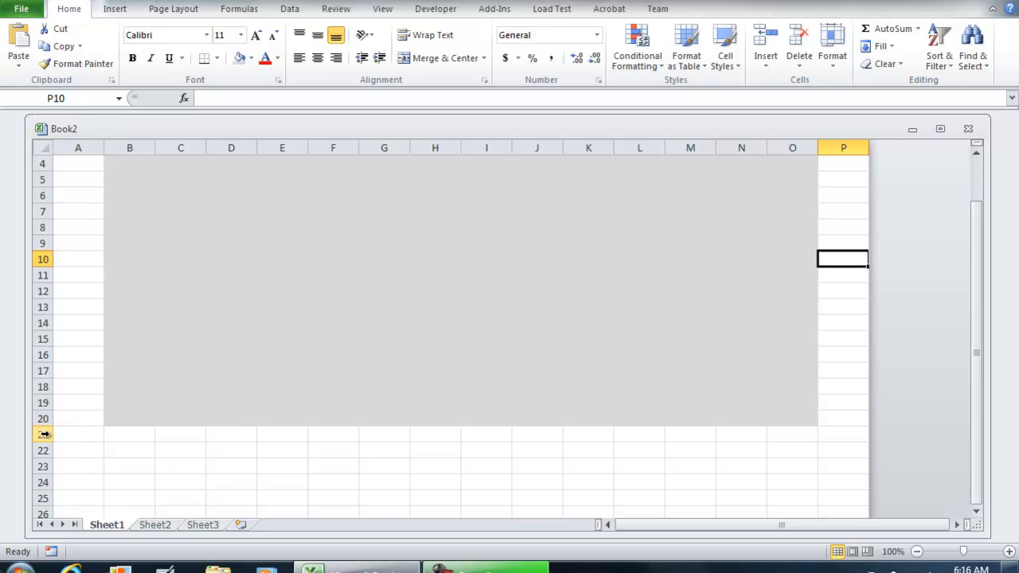
click(43, 434)
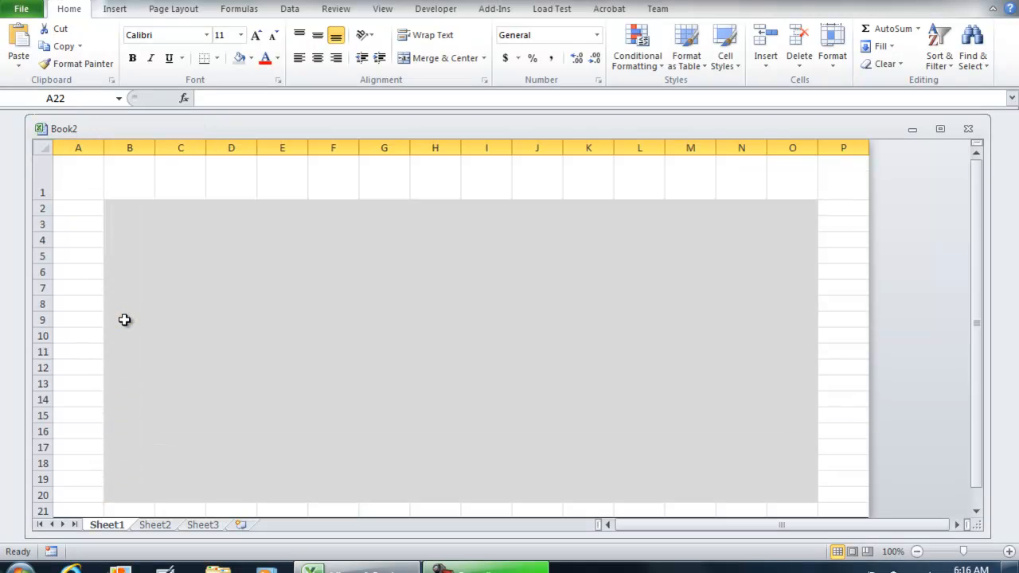
mouse_move(800, 246)
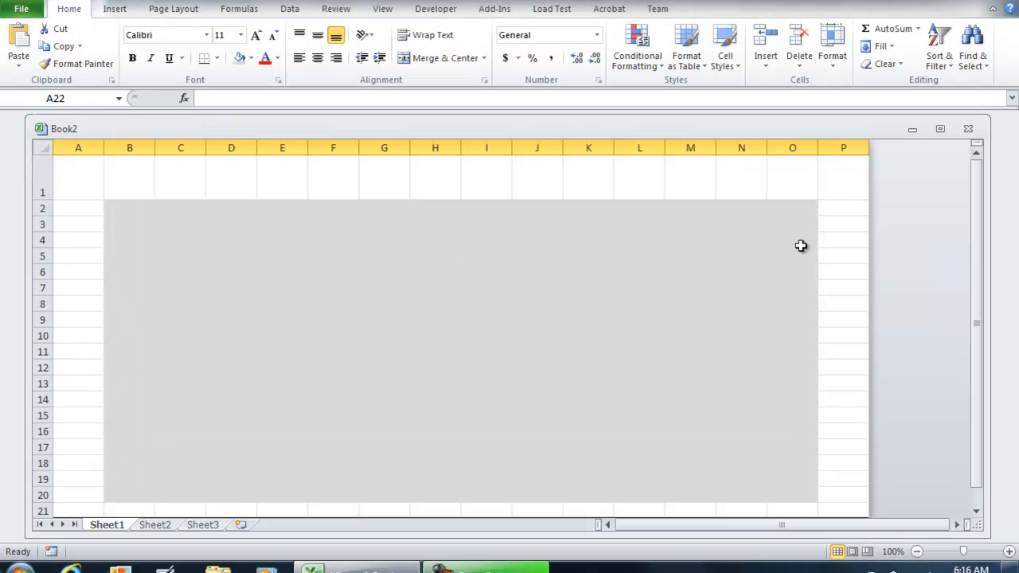
mouse_move(352, 221)
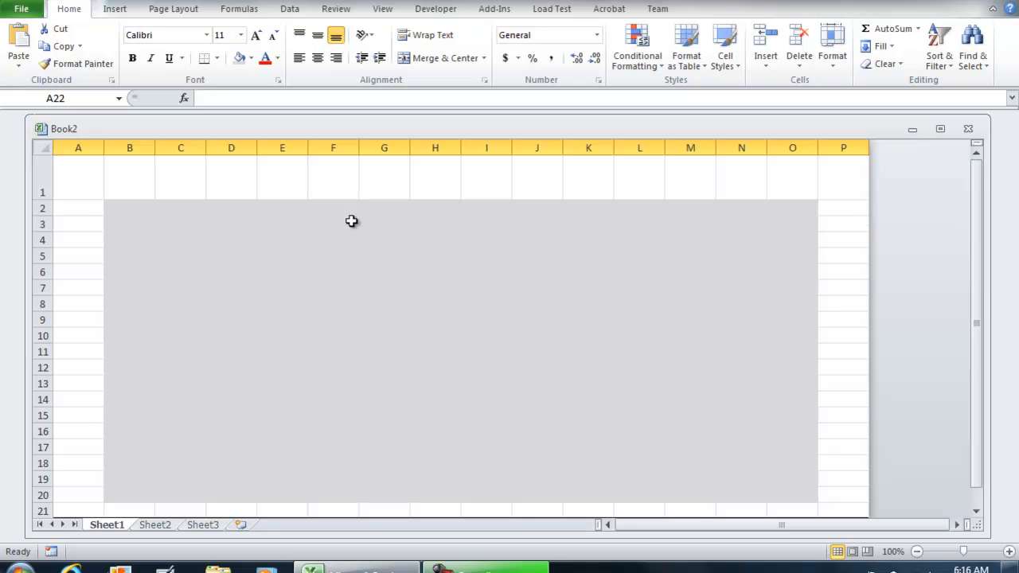
mouse_move(364, 254)
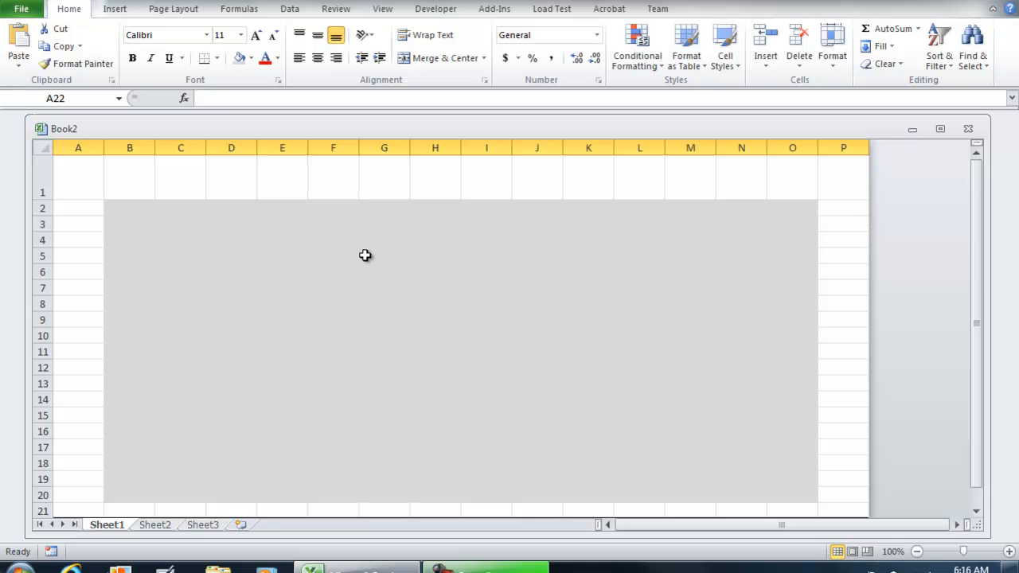
mouse_move(91, 175)
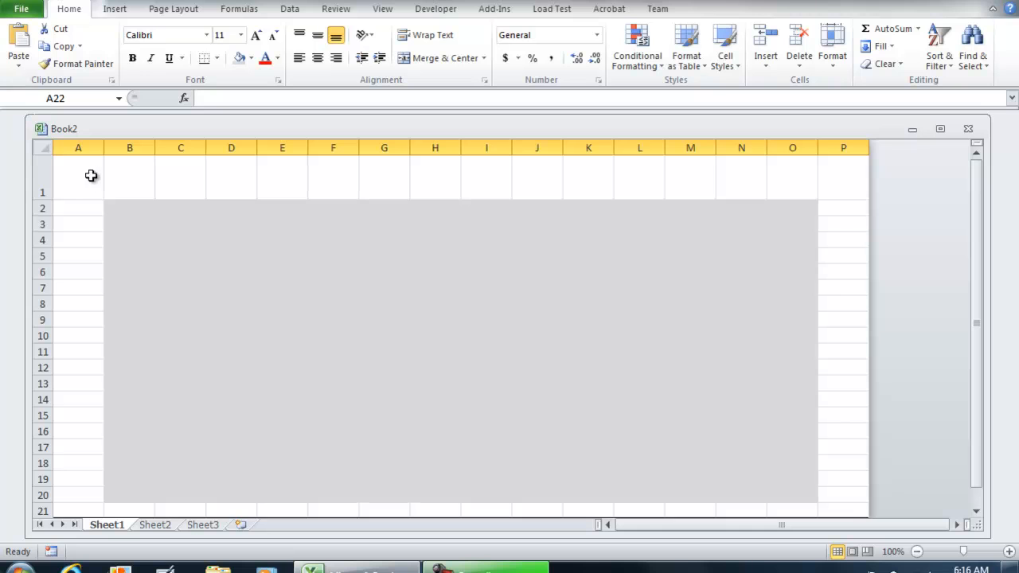
- Fill title-row cells A1 through C1 with solid black, then move to D1
click(78, 175)
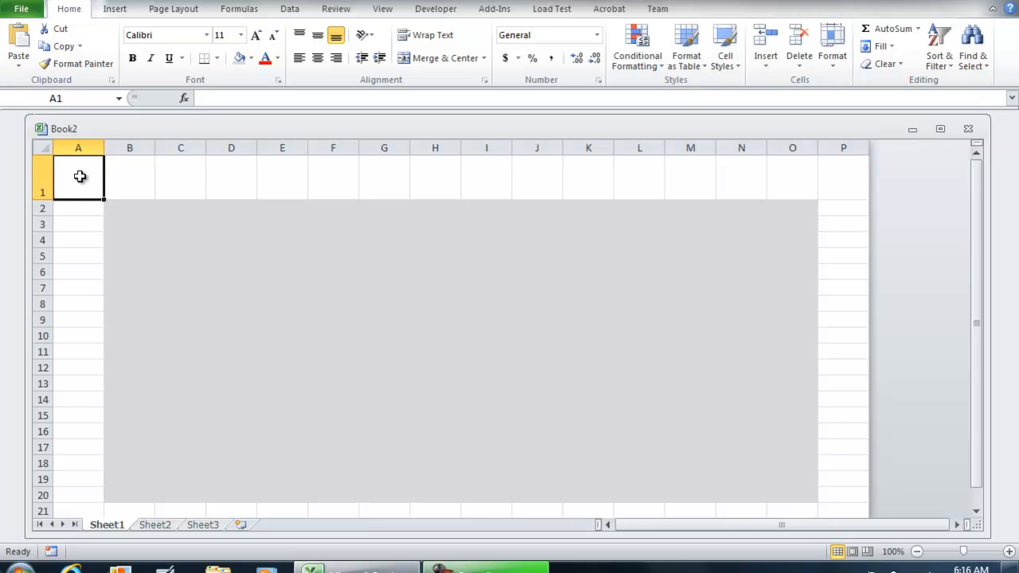
drag(78, 175, 182, 178)
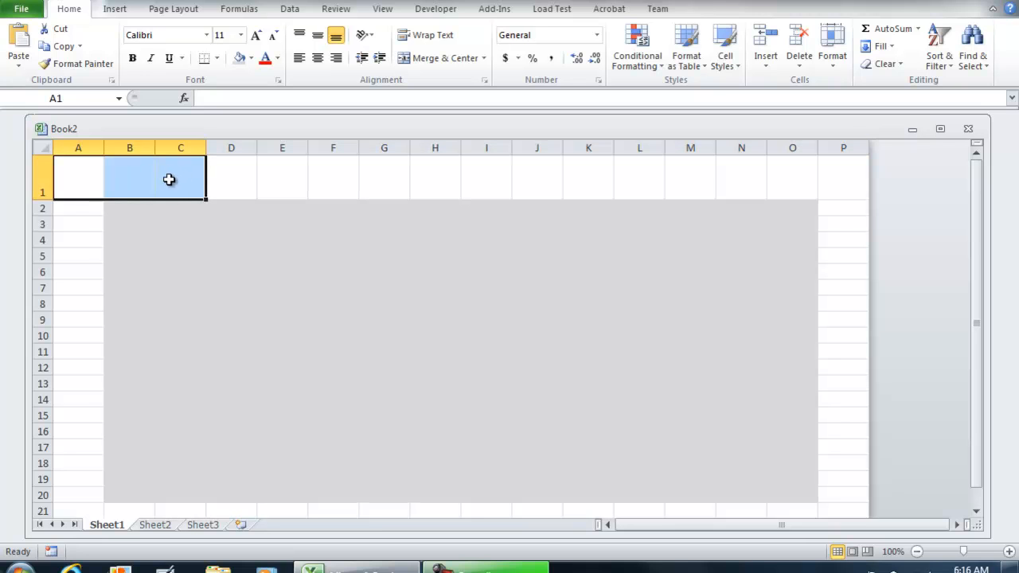
right_click(168, 178)
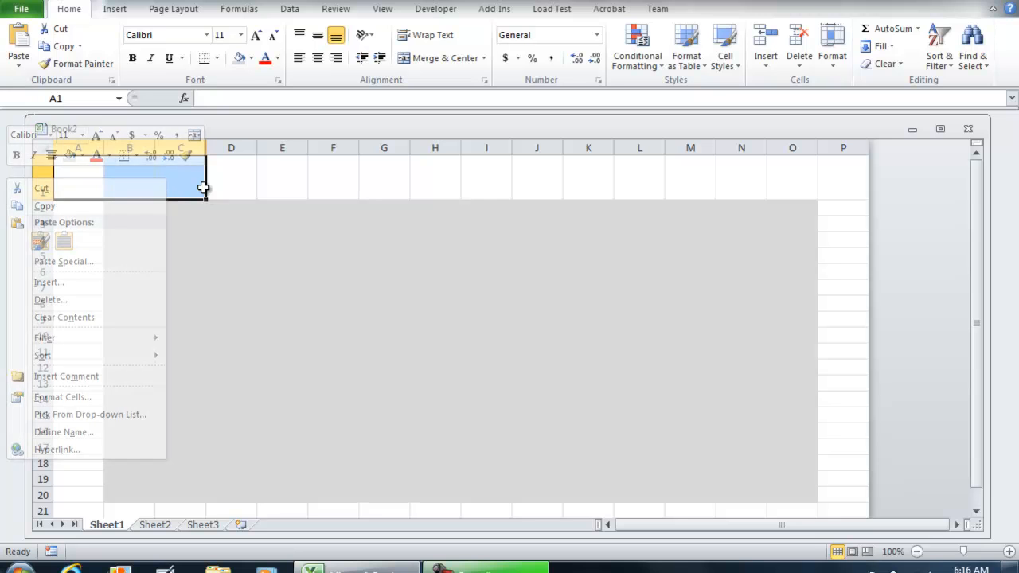
click(248, 58)
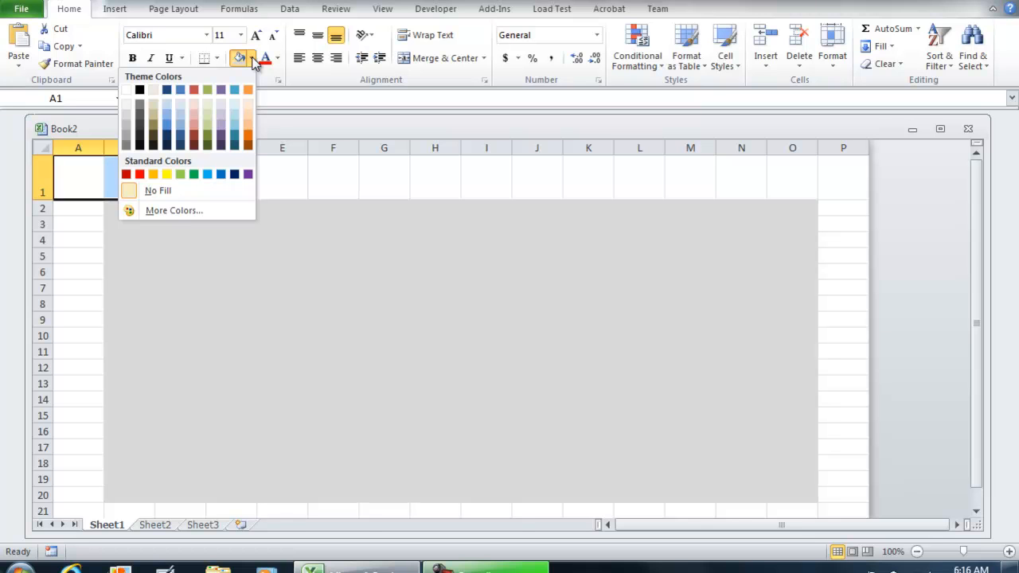
click(140, 89)
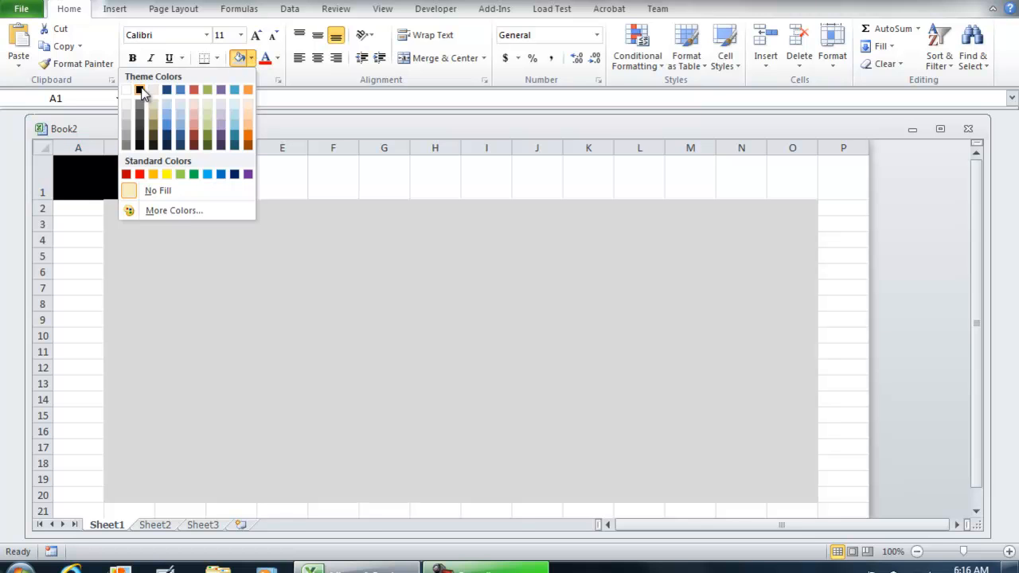
mouse_move(140, 89)
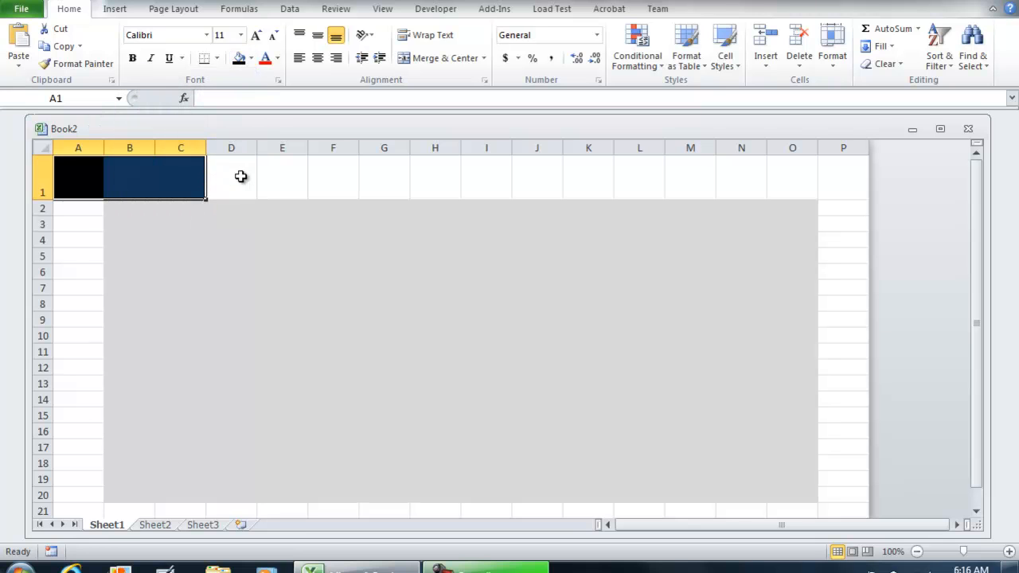
click(230, 176)
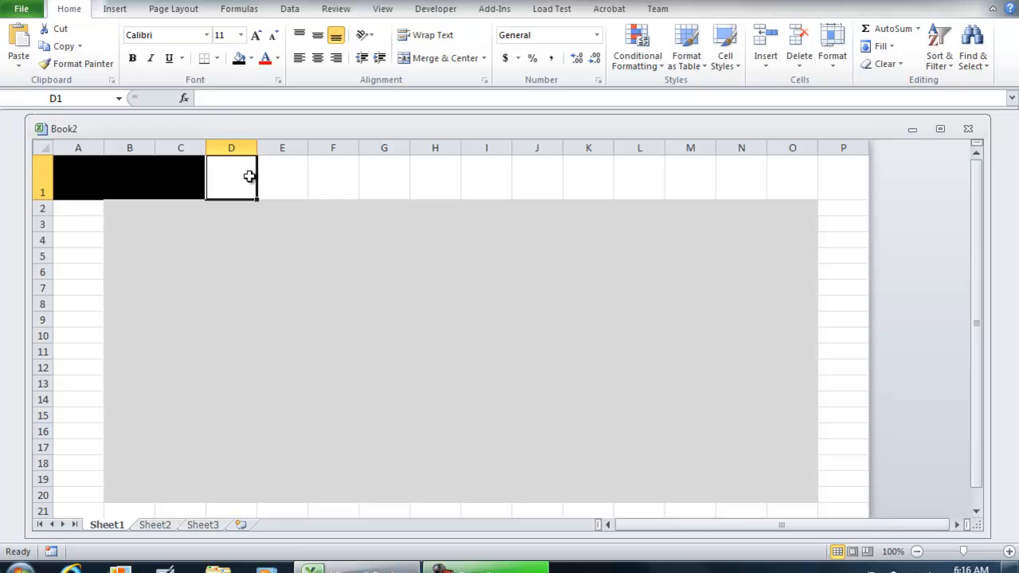
- Select D1:O1 and reach the Fill settings in Format Cells
drag(230, 175, 690, 174)
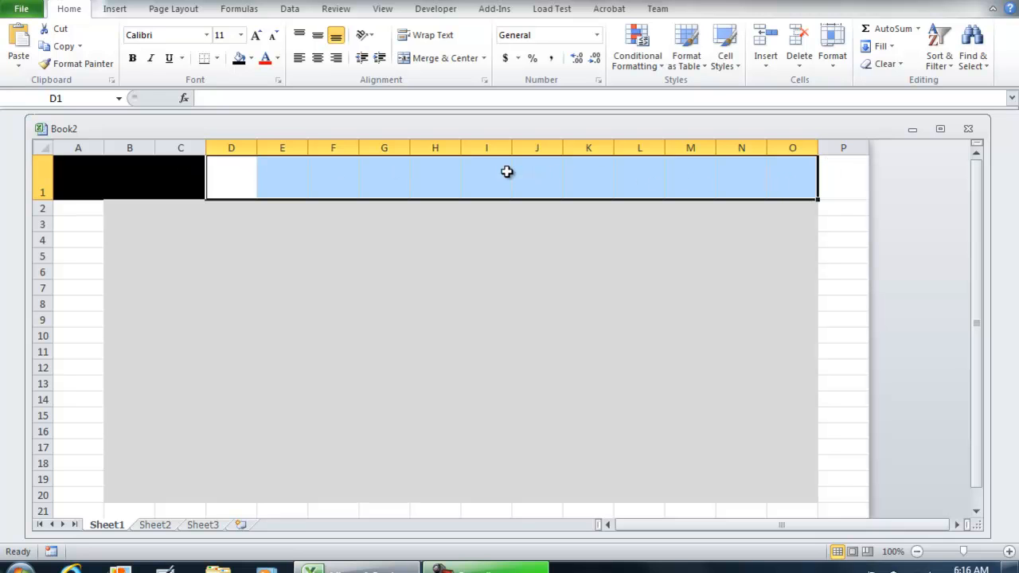
right_click(507, 172)
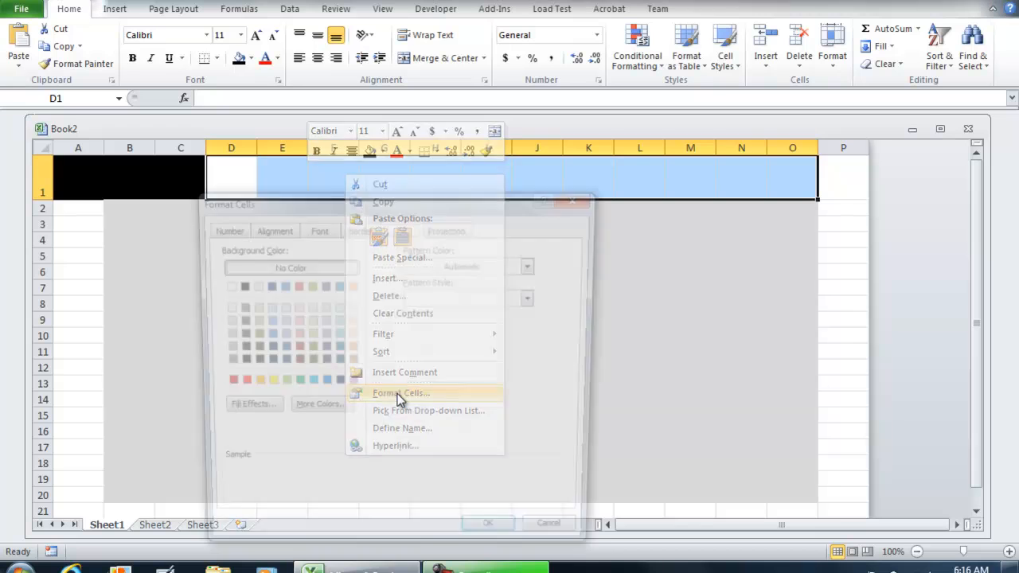
click(401, 391)
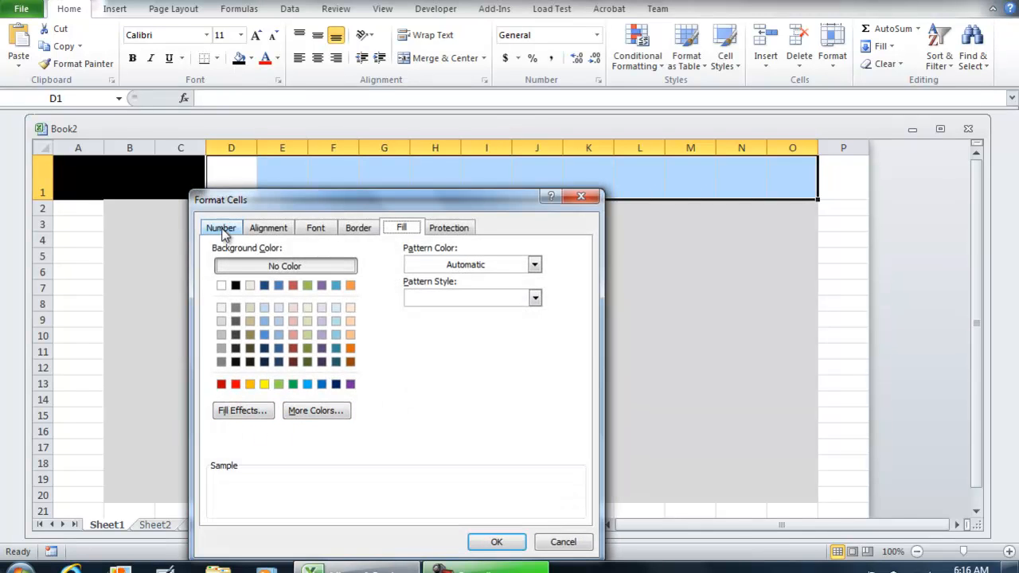
click(267, 228)
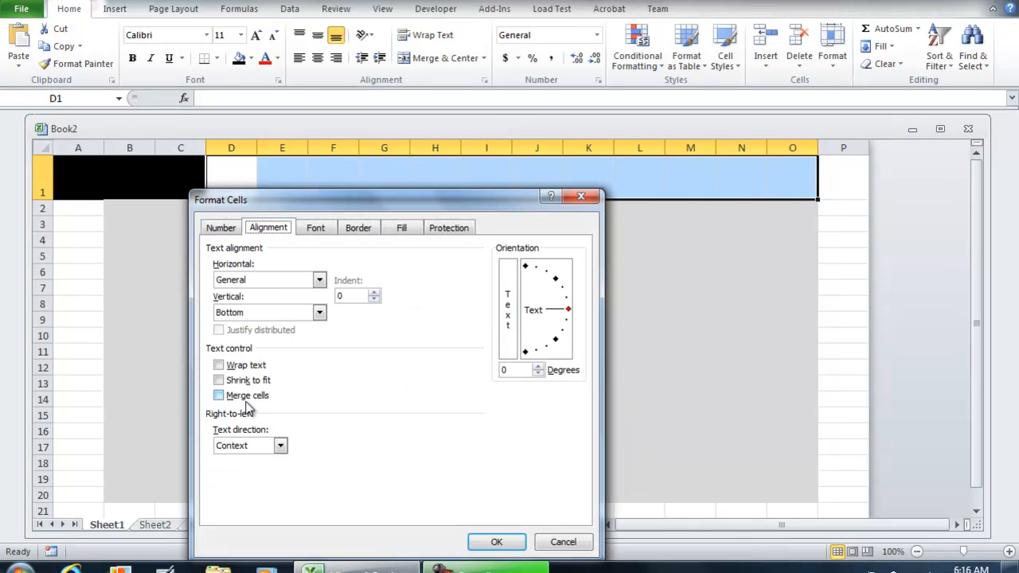
click(449, 226)
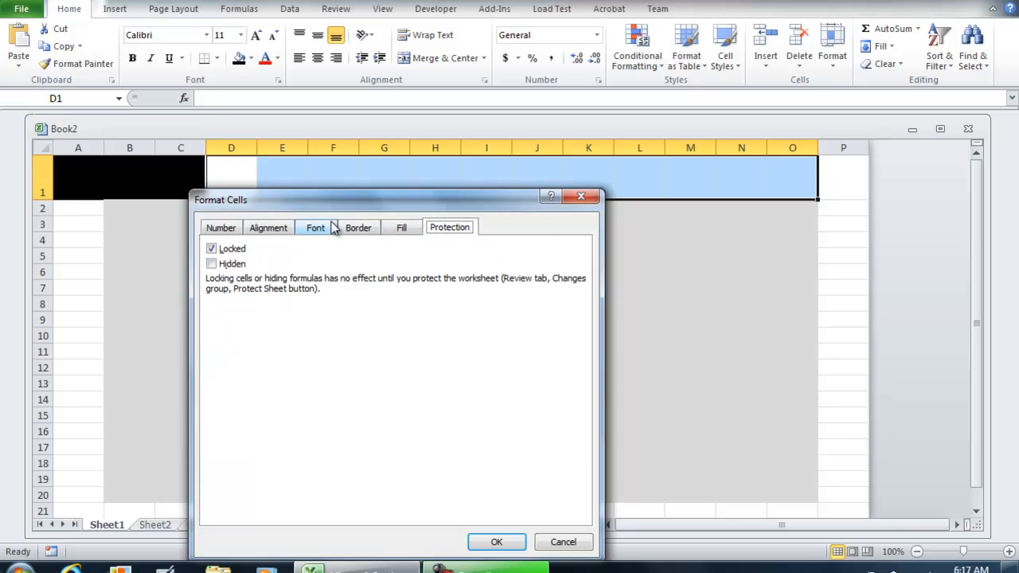
click(242, 411)
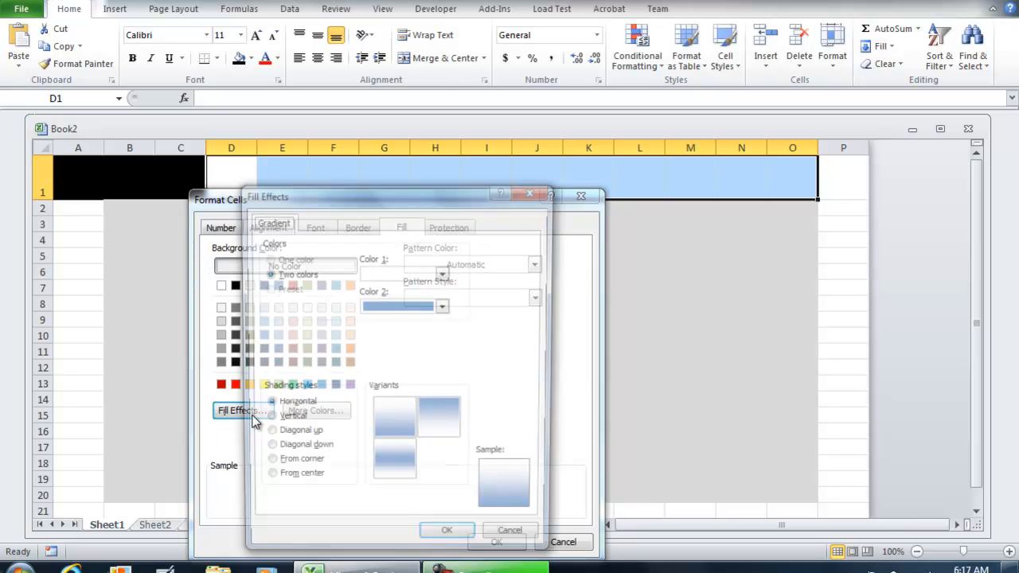
- Apply a vertical black-to-white gradient fill to D1 through O1 via Fill Effects
click(443, 273)
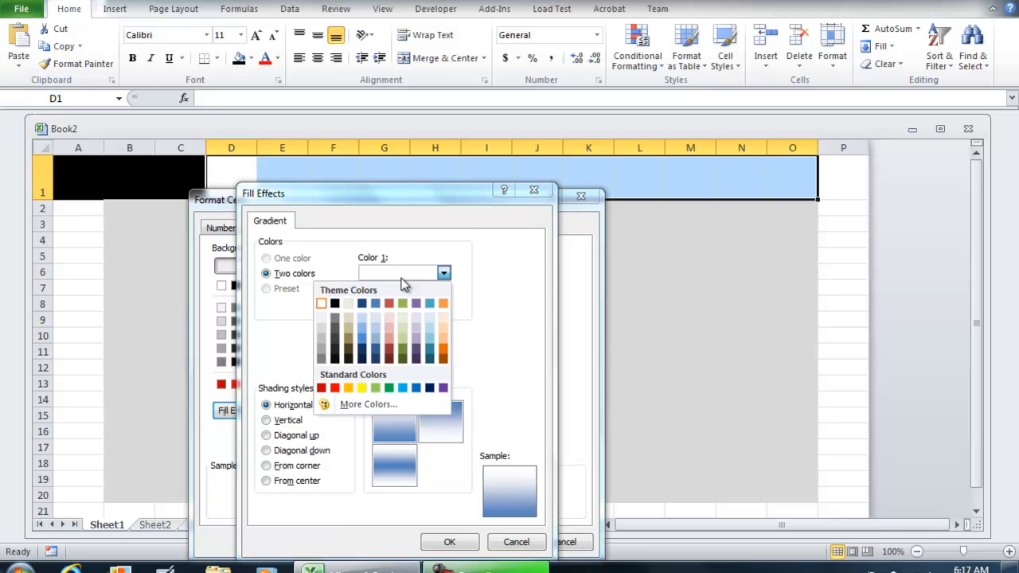
click(334, 302)
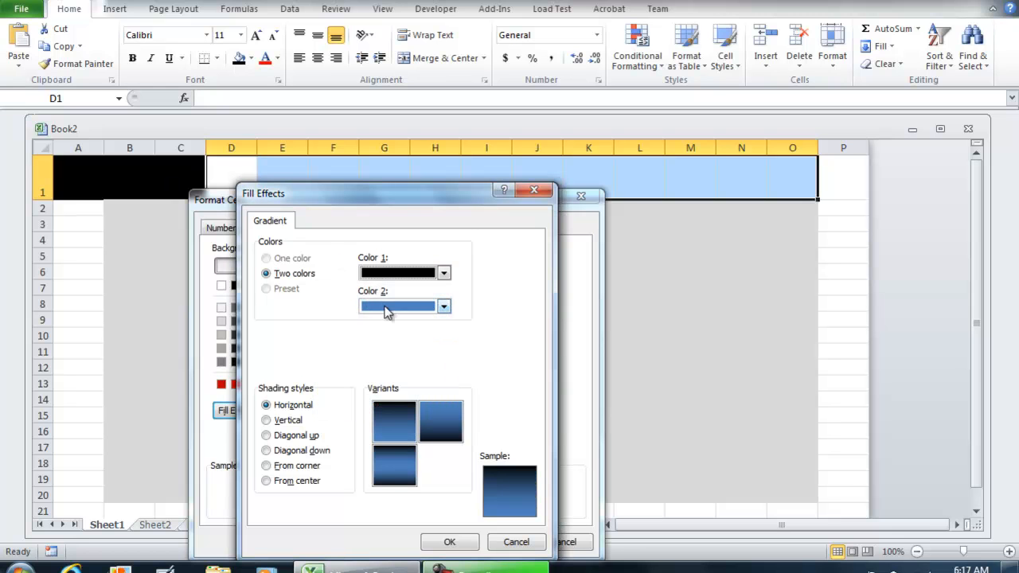
click(442, 305)
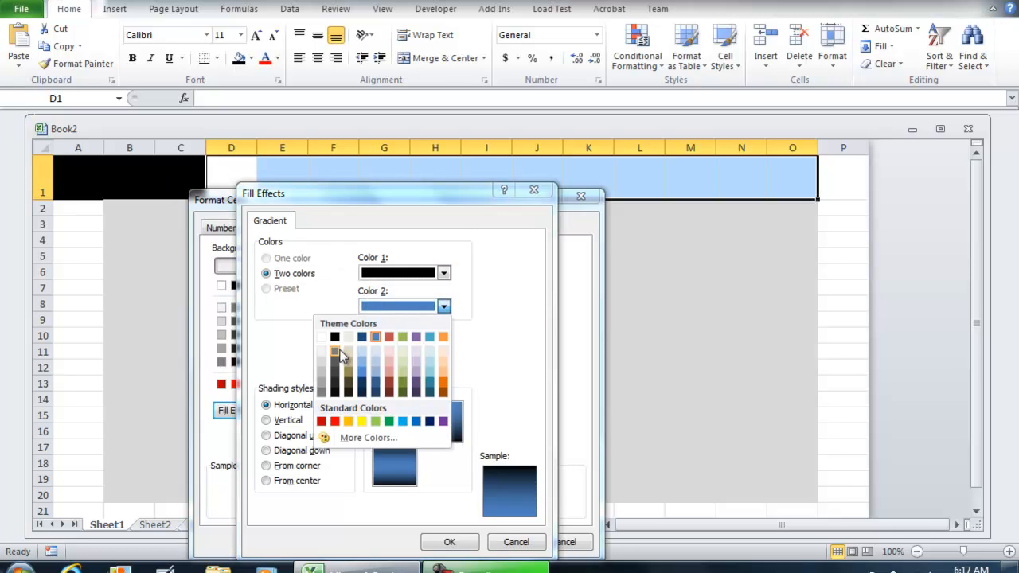
mouse_move(322, 353)
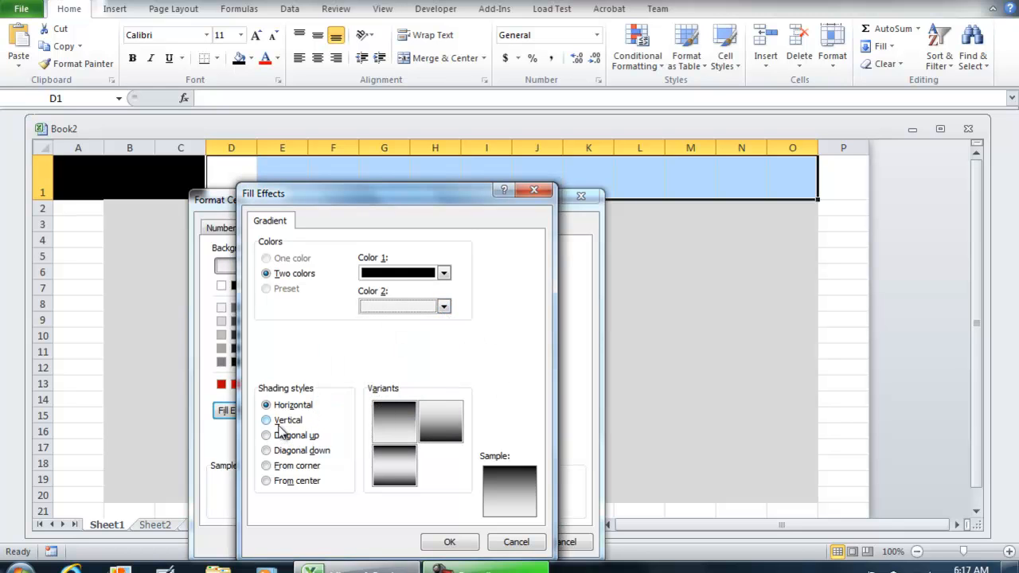
click(266, 420)
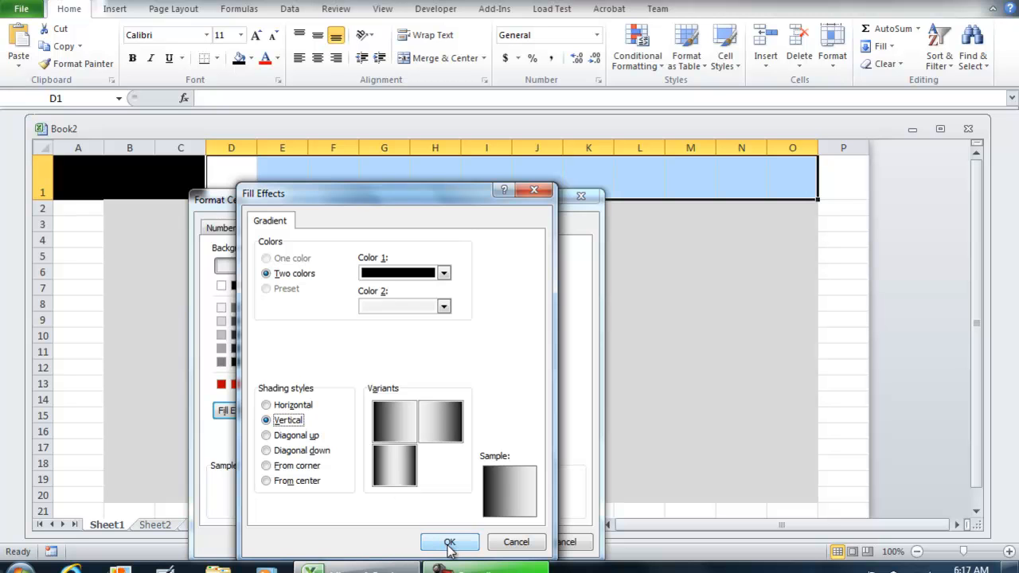
click(449, 541)
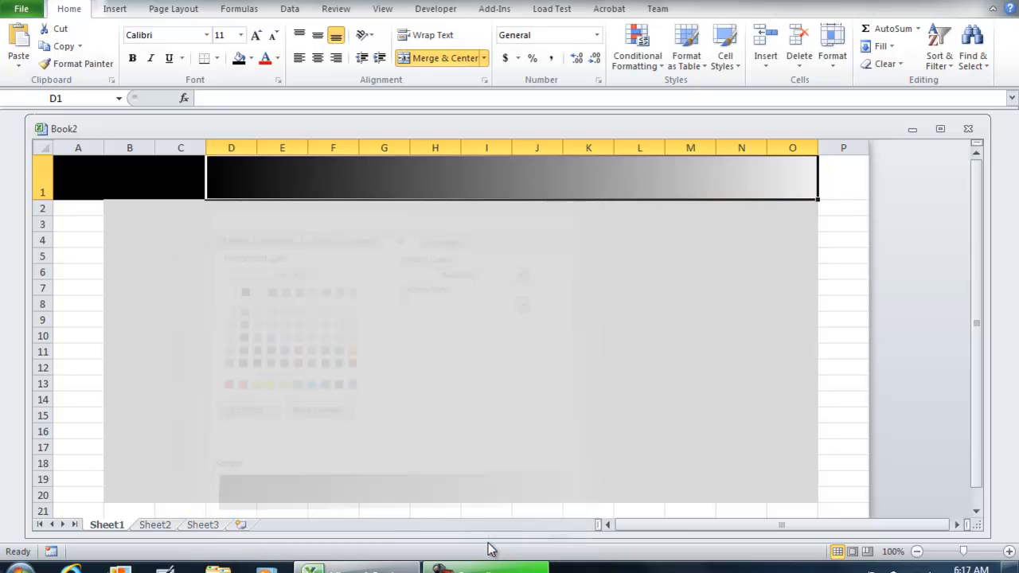
- Increase the height of title row 1 to deepen the gradient band
click(589, 430)
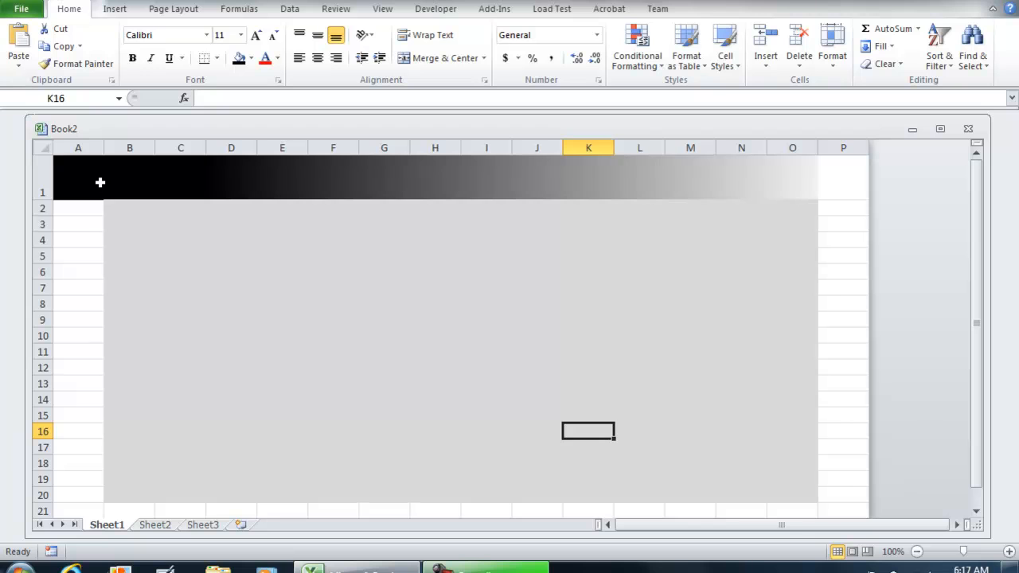
mouse_move(898, 178)
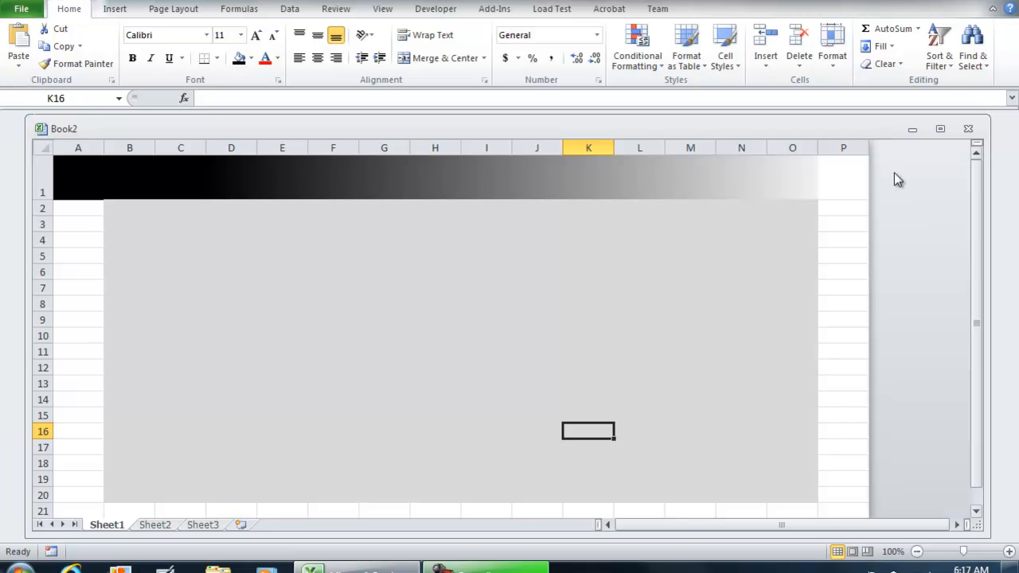
click(842, 178)
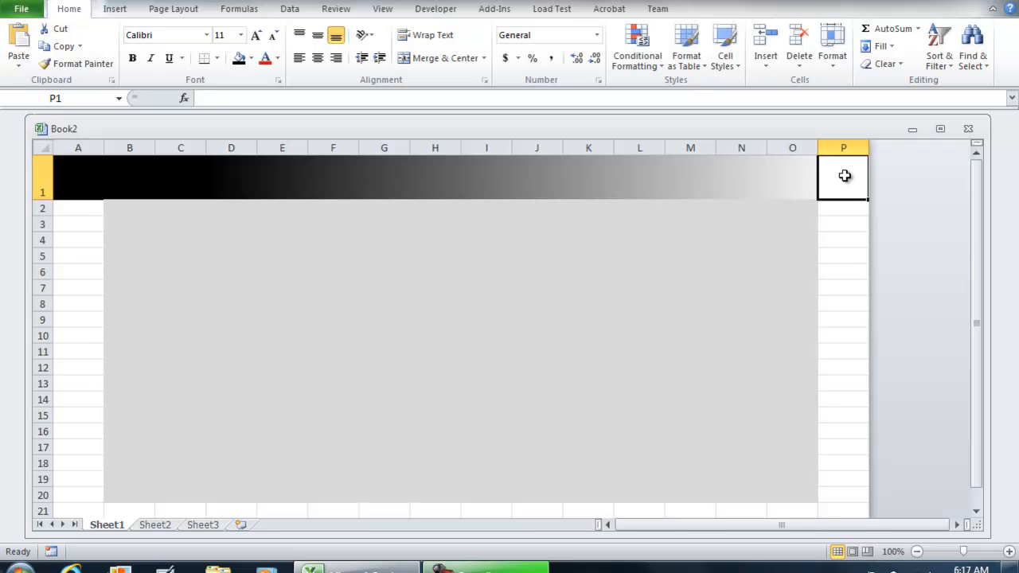
right_click(843, 175)
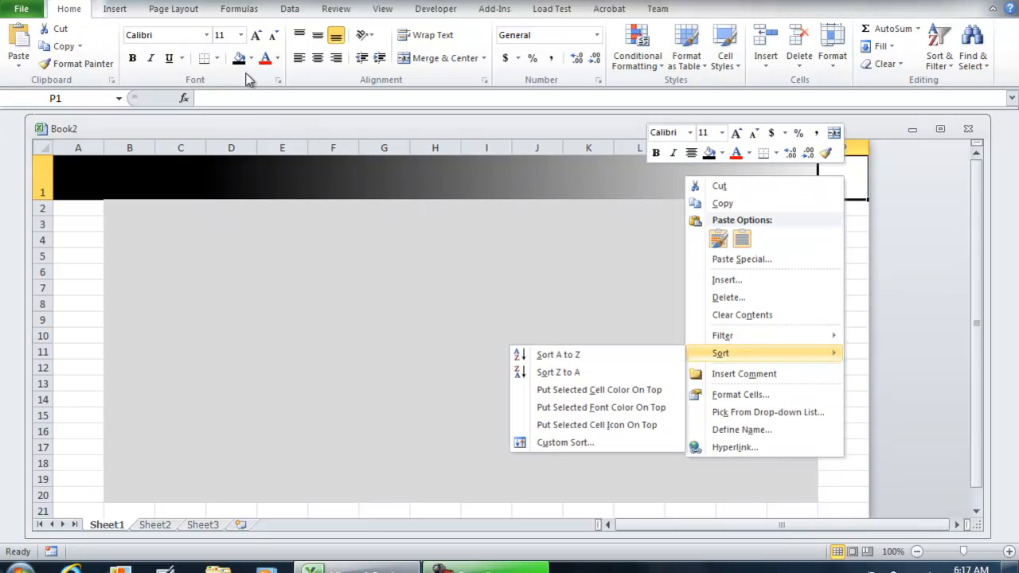
click(252, 57)
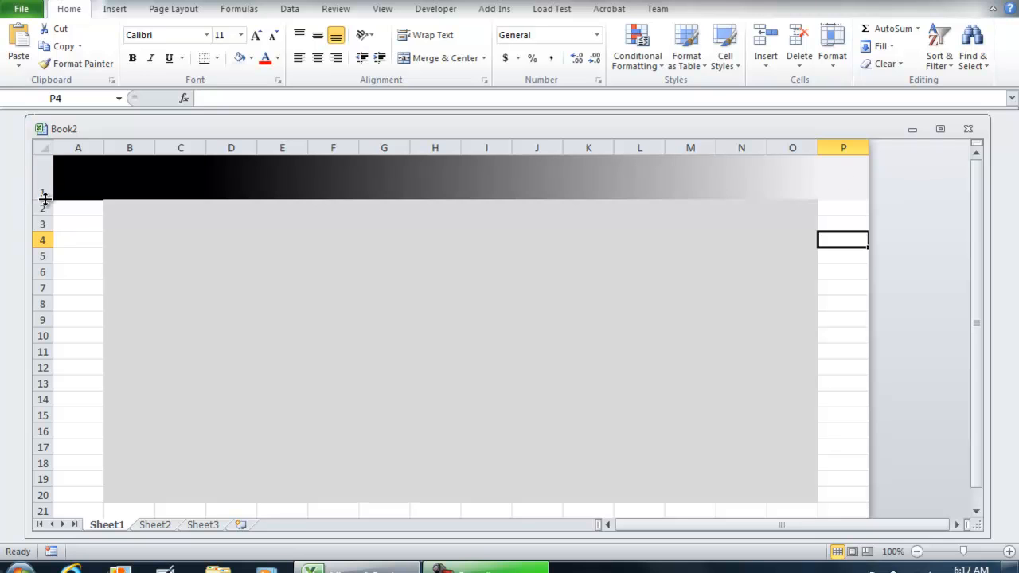
click(179, 187)
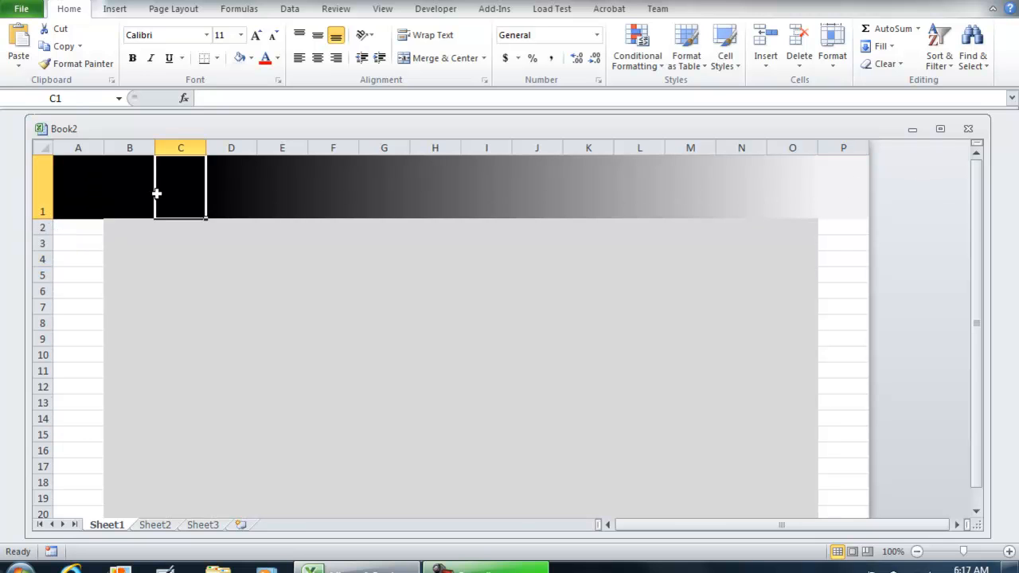
click(78, 188)
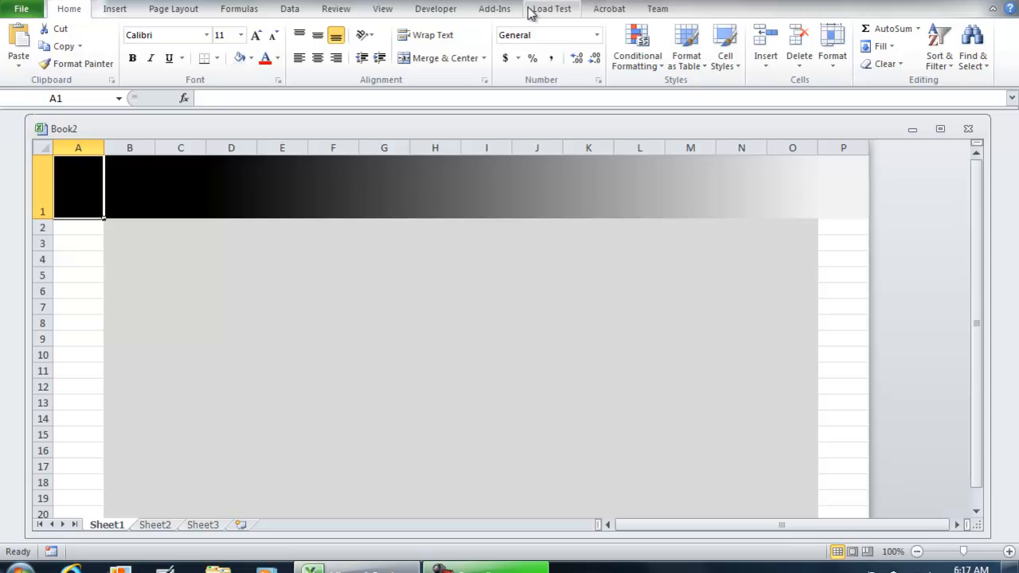
click(115, 9)
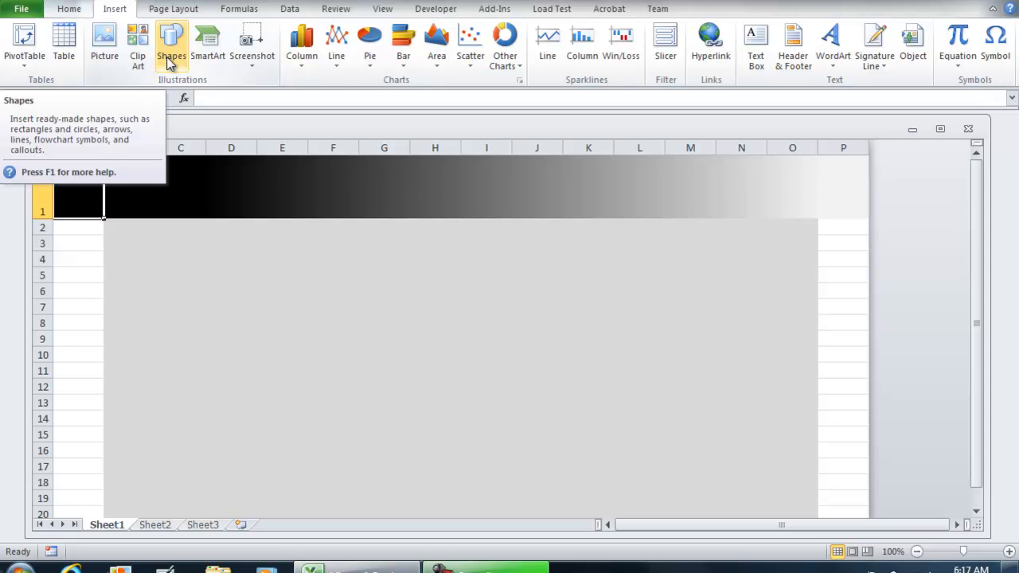
- Draw a rectangle on the title band and enter the text 'Title of Application'
click(172, 45)
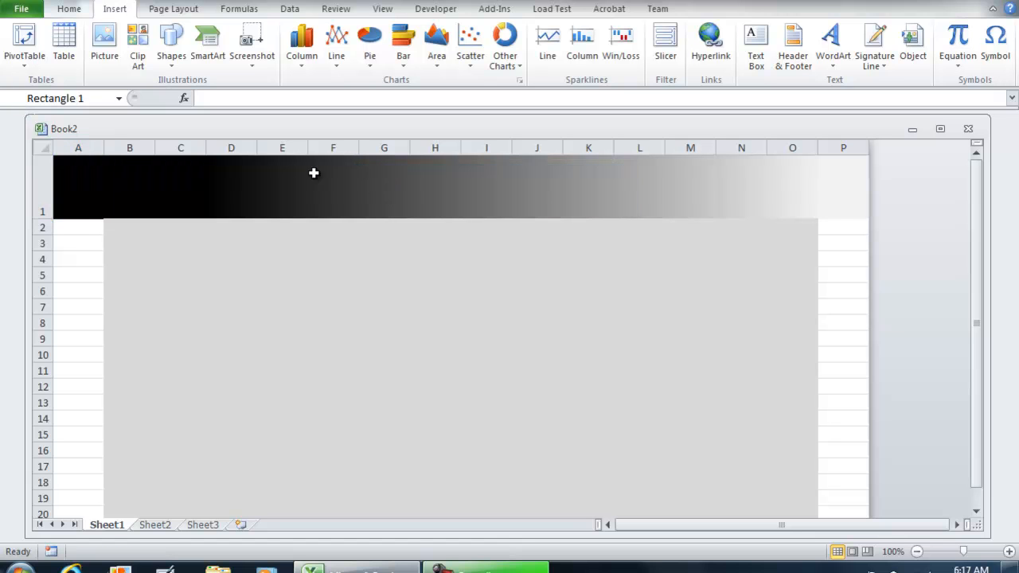
right_click(314, 172)
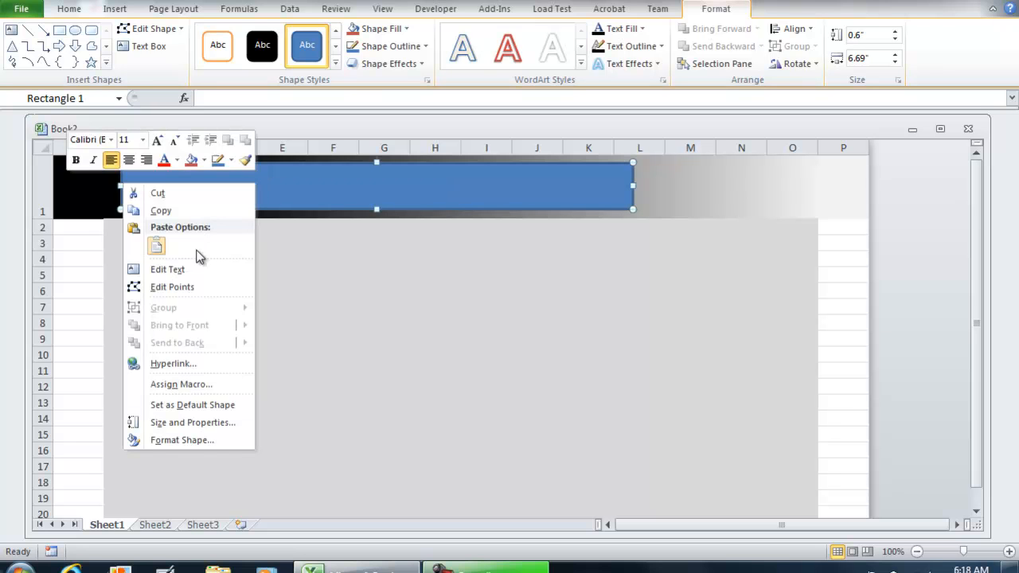
click(167, 269)
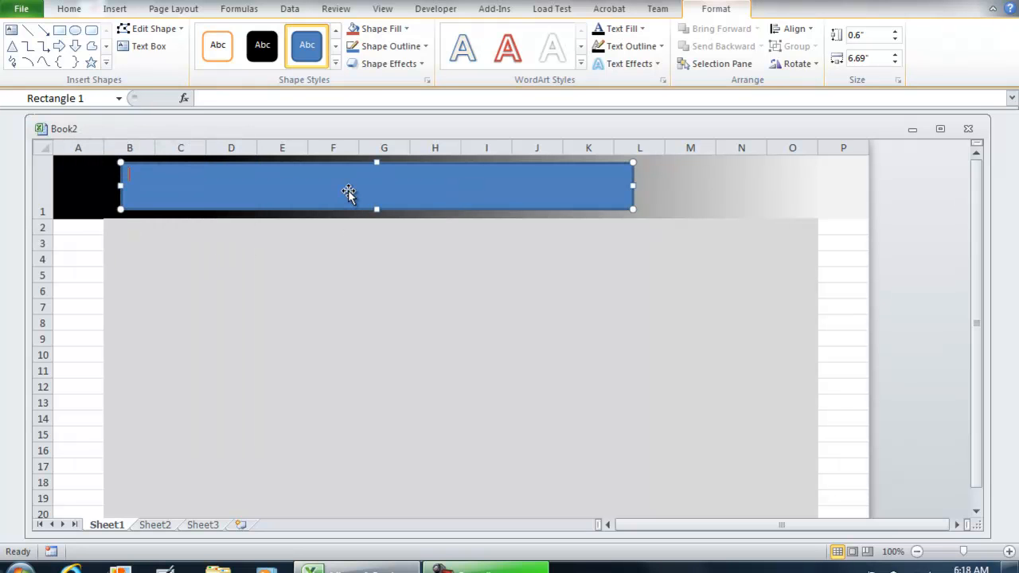
text(Title of A)
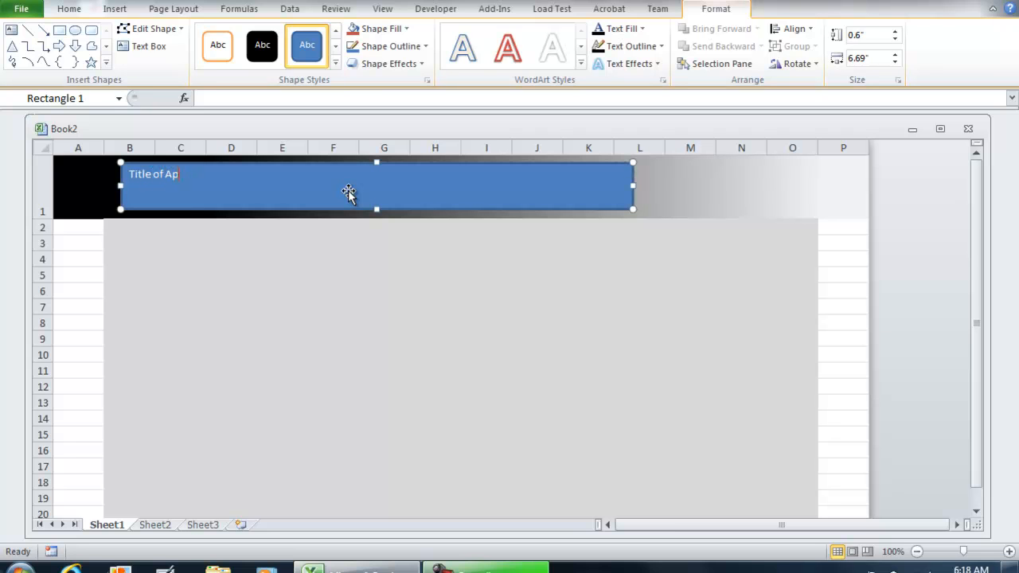
text(plication)
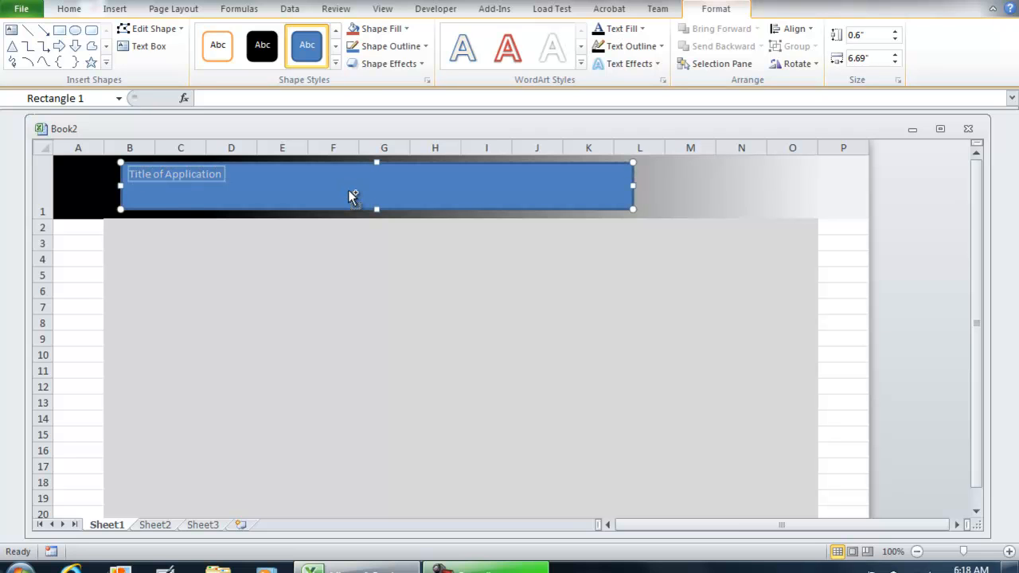
mouse_move(621, 29)
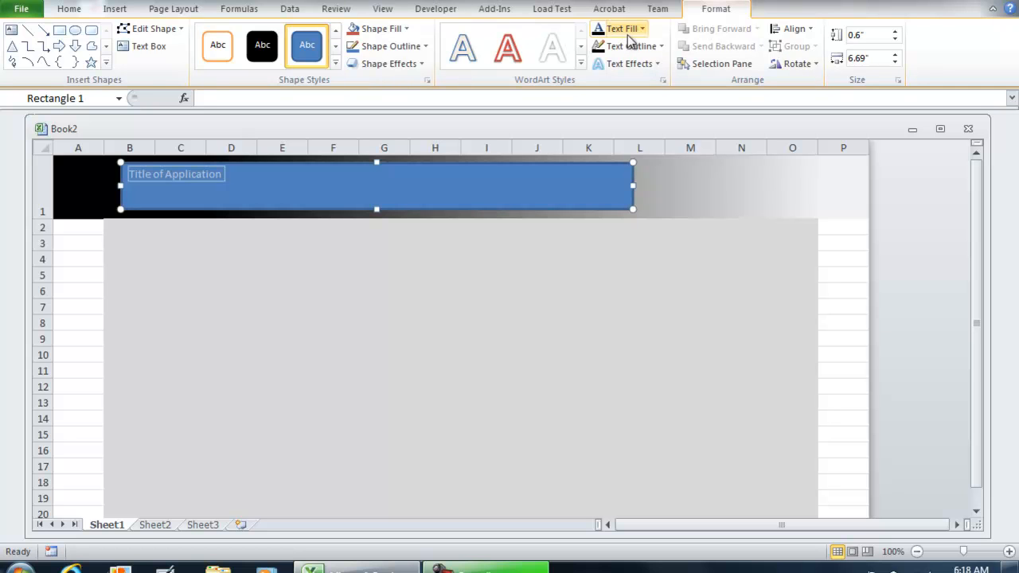
- Make the title text bold and give it an outlined WordArt style
click(69, 9)
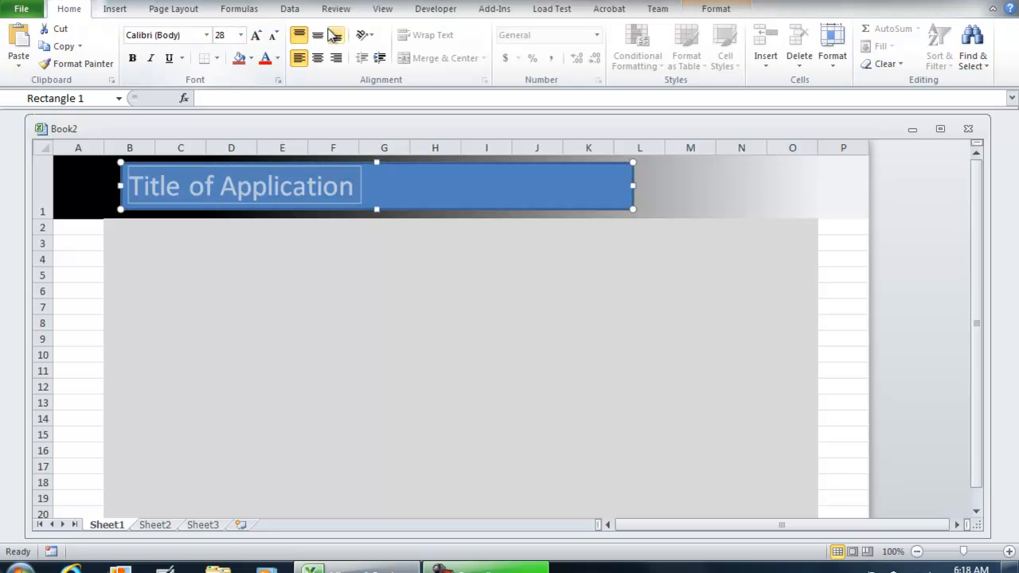
click(715, 9)
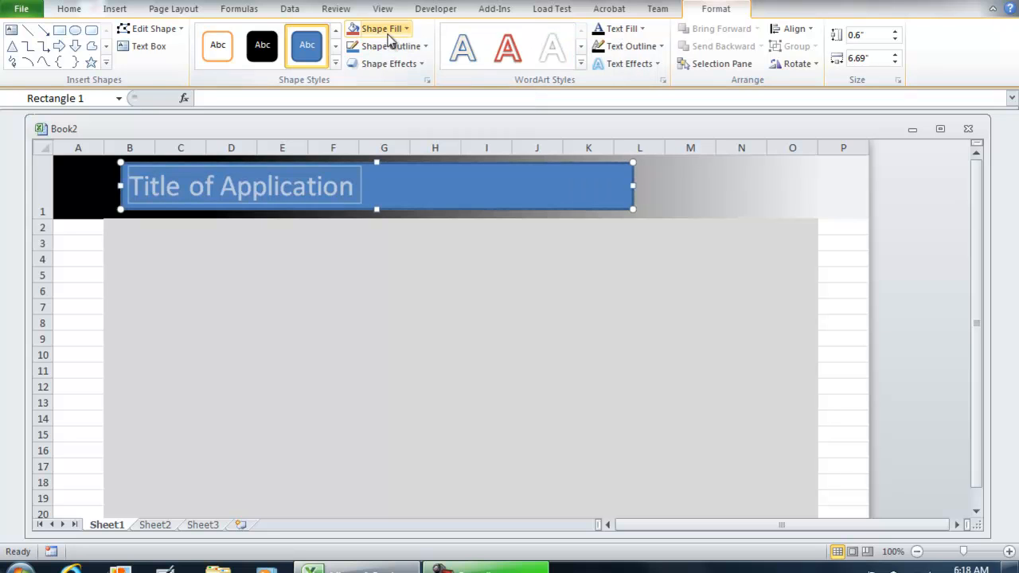
click(381, 28)
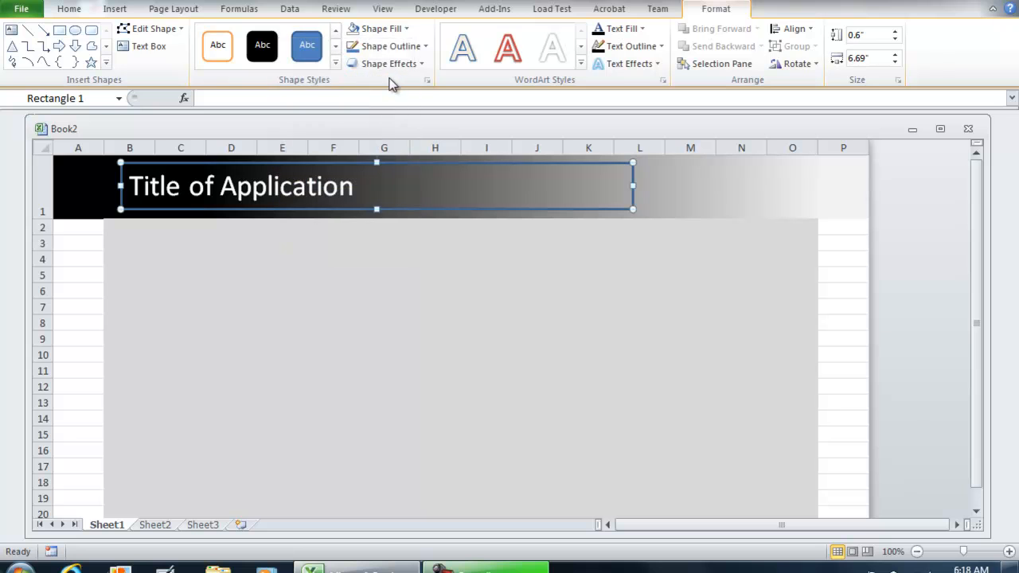
click(389, 44)
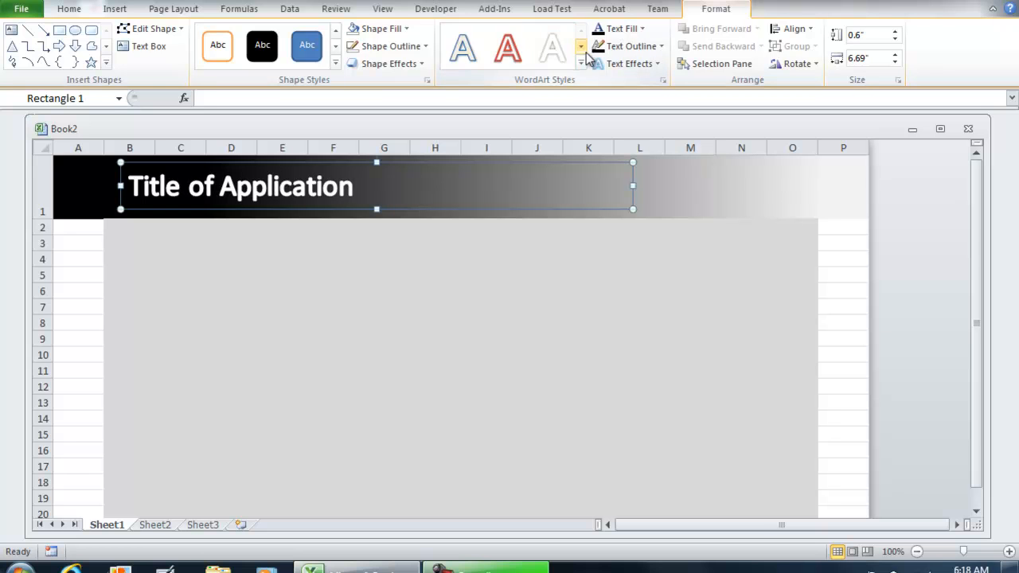
click(552, 44)
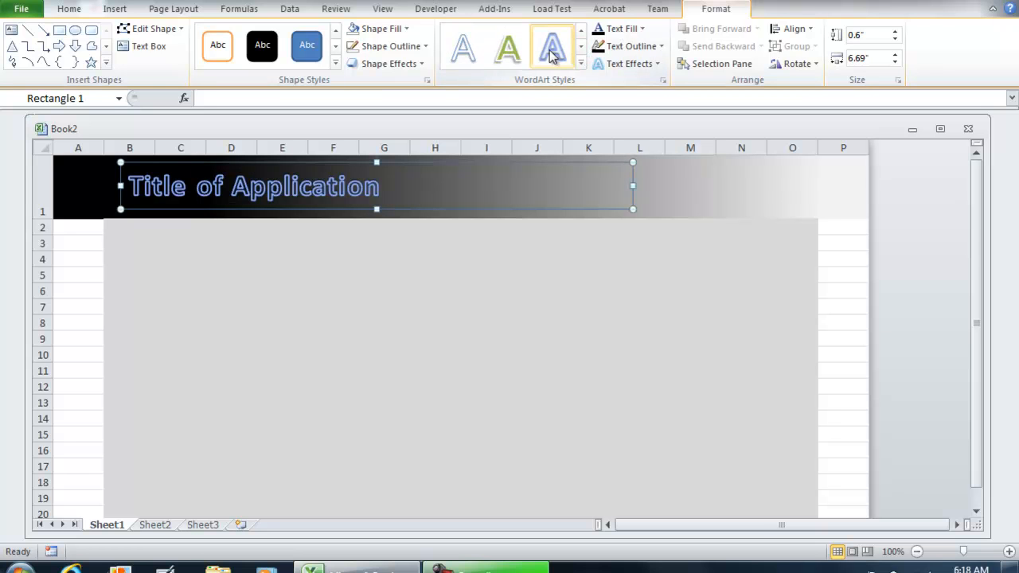
click(843, 186)
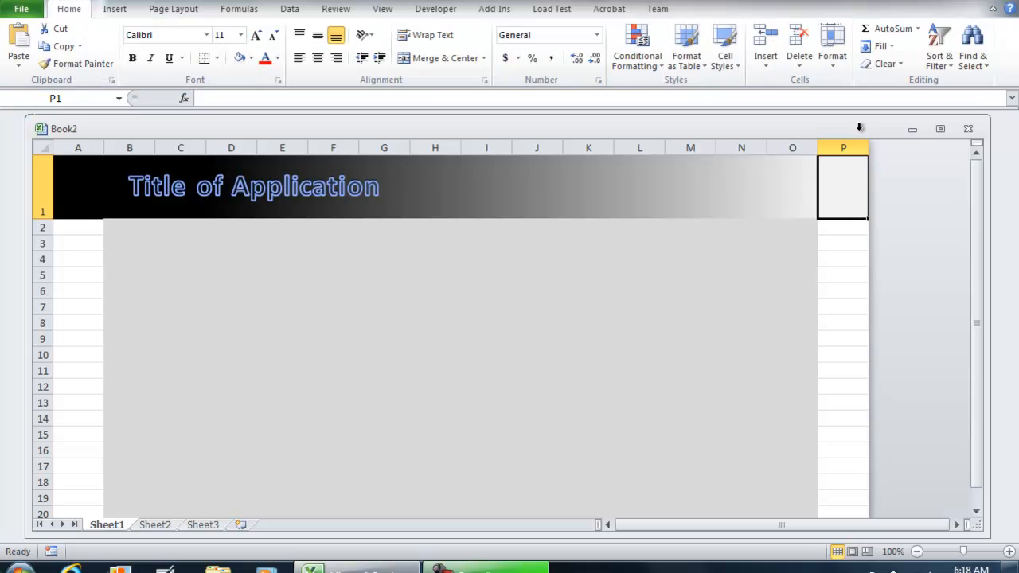
mouse_move(73, 205)
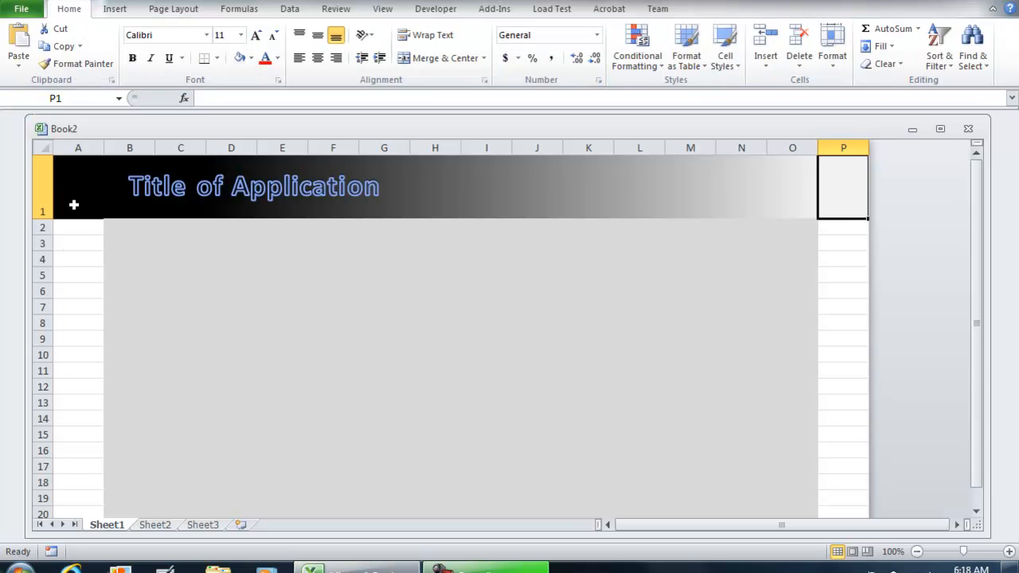
- Select the column A cells from A2 downward and bring up Format Cells
click(78, 226)
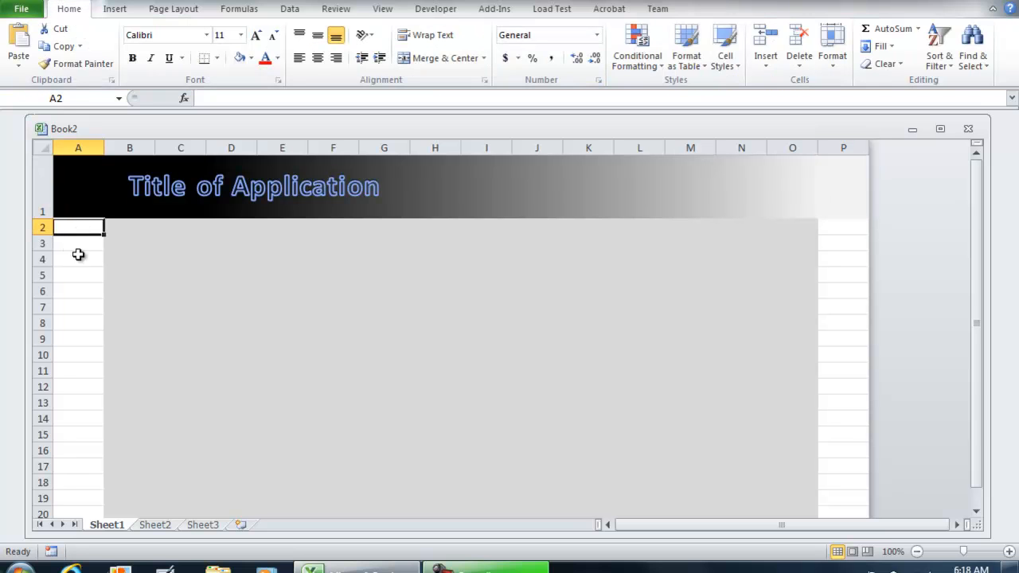
mouse_move(240, 251)
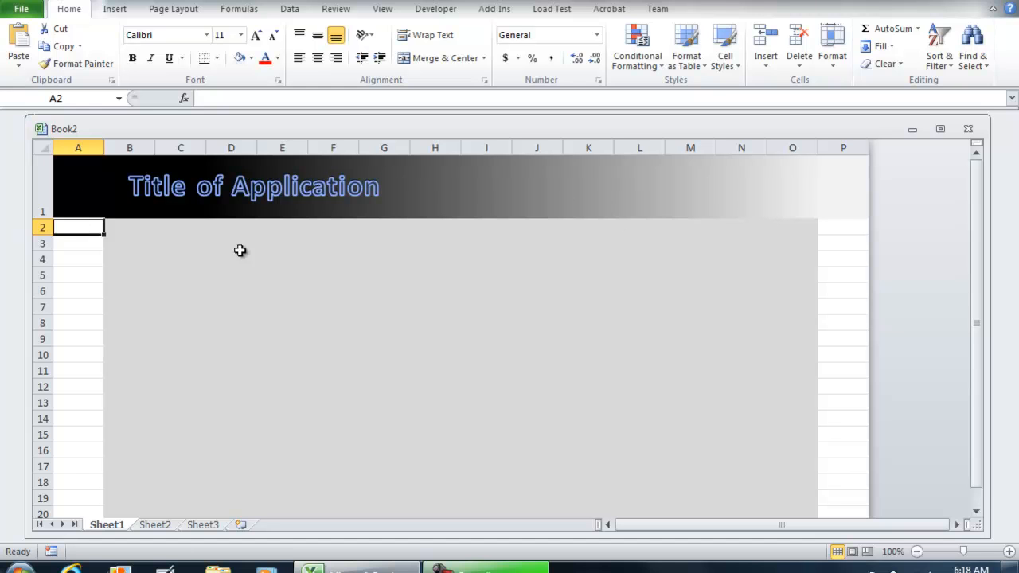
drag(78, 226, 78, 401)
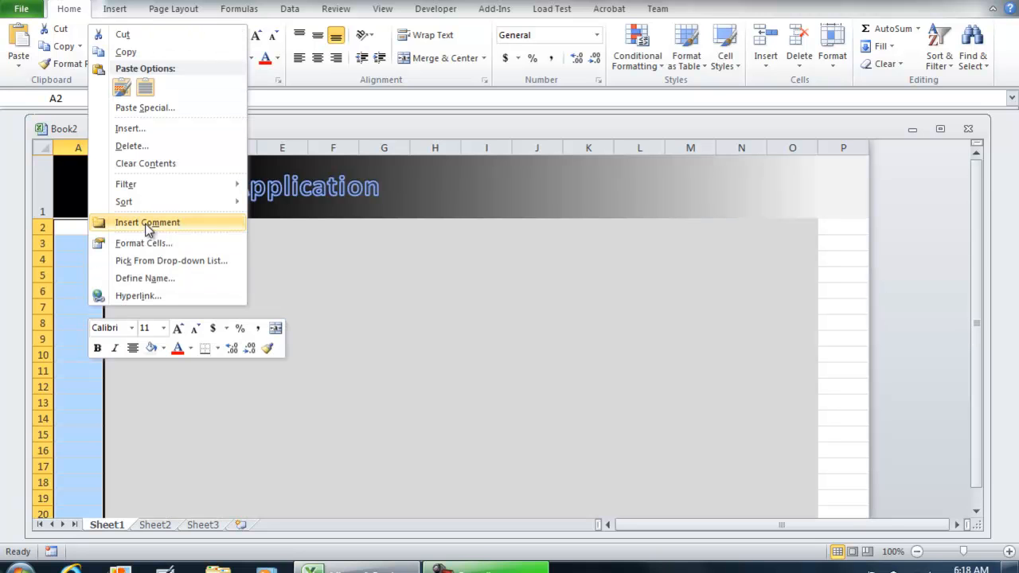
click(144, 242)
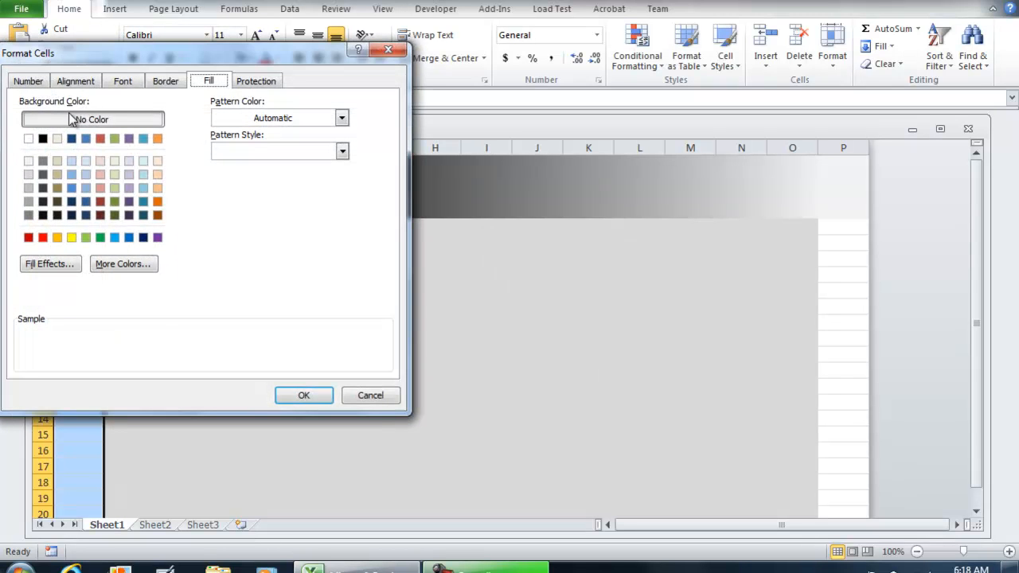
- Browse Alignment and Font, return to Fill and open Fill Effects for column A
click(75, 80)
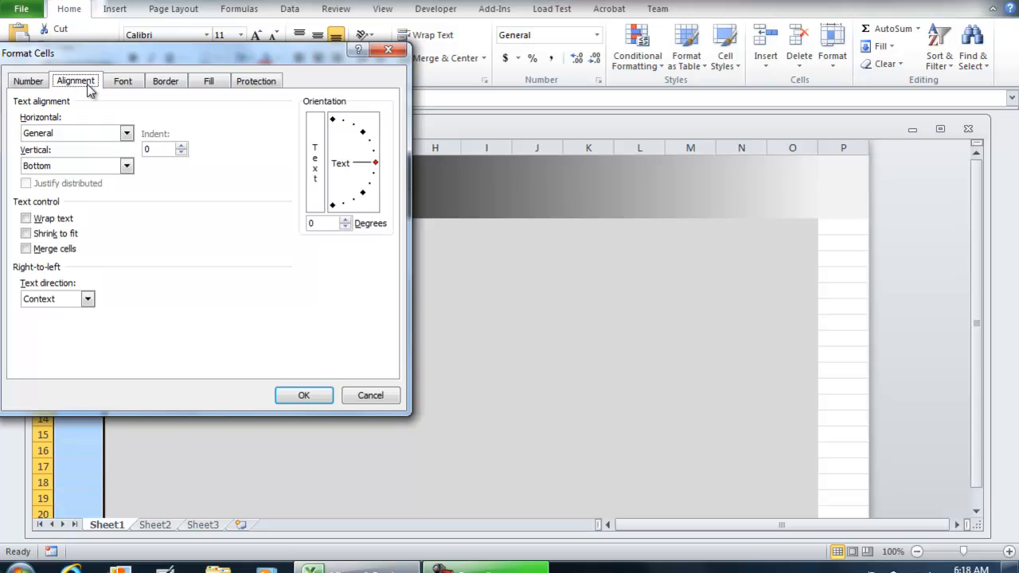
click(123, 79)
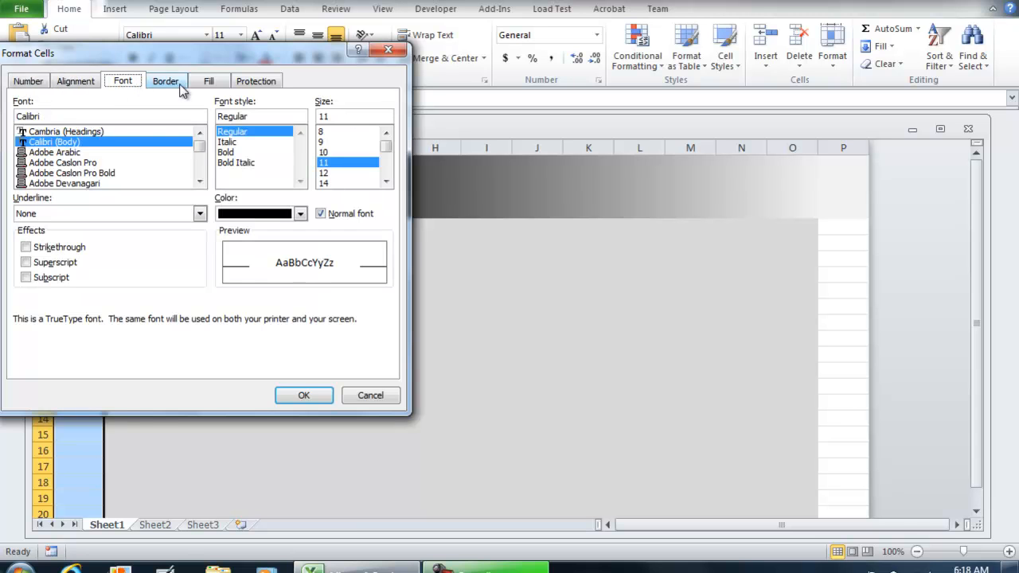
click(209, 79)
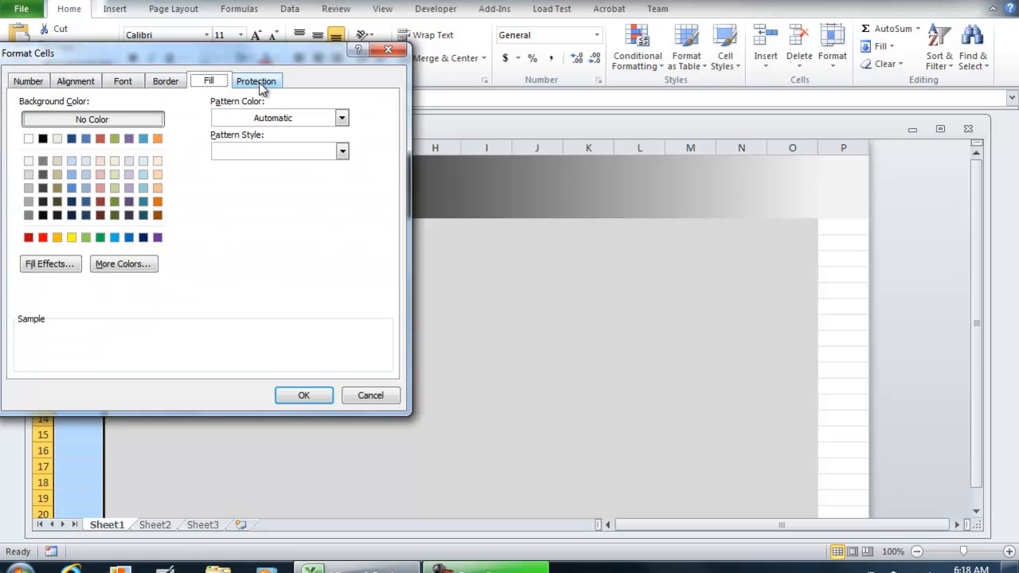
click(75, 80)
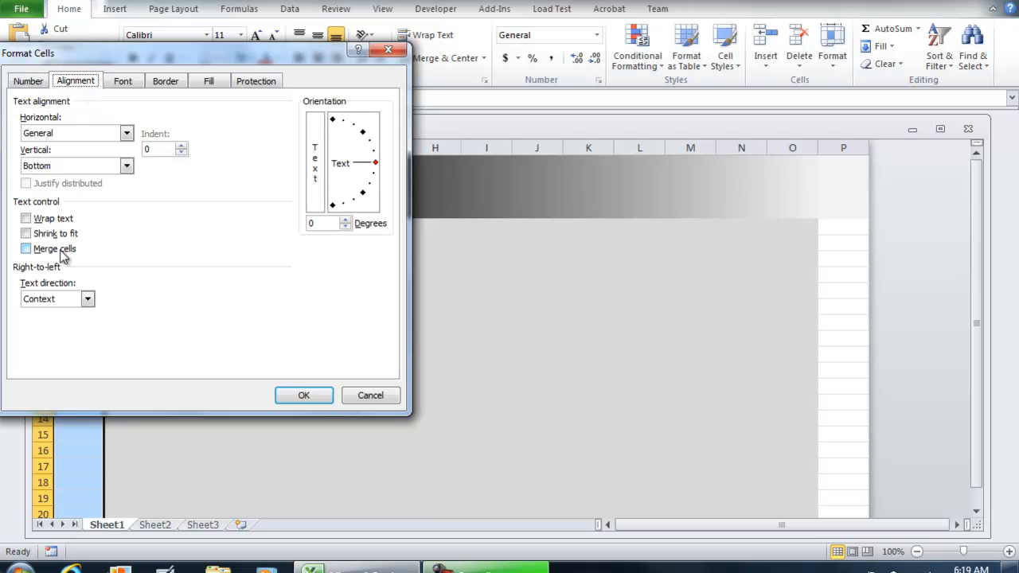
click(207, 79)
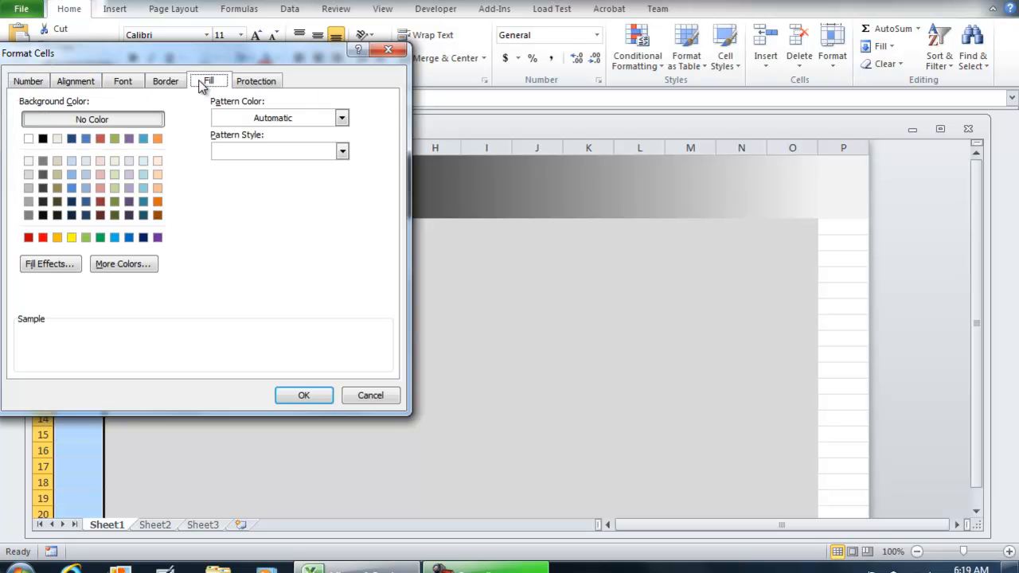
click(51, 264)
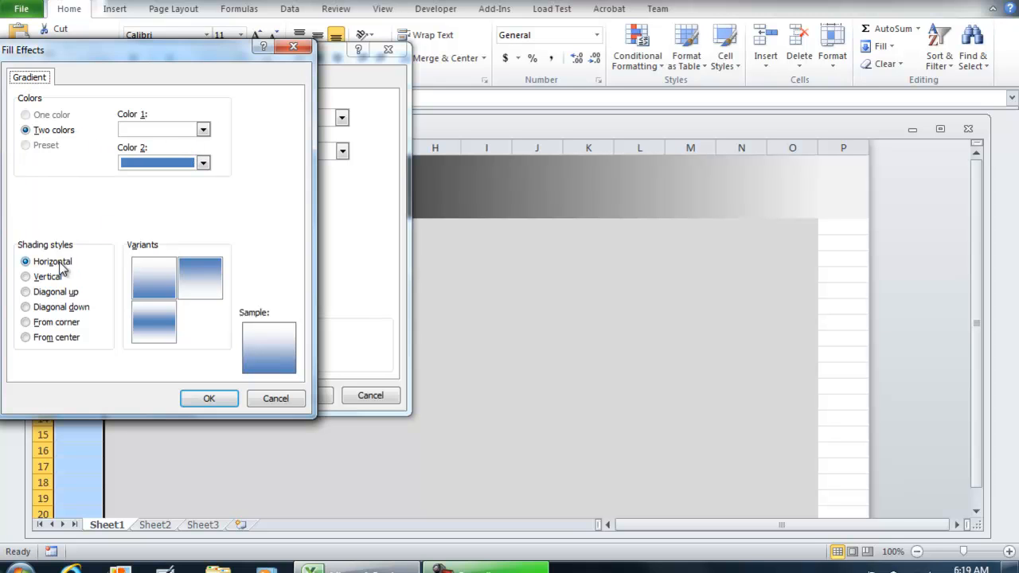
- Apply a black (Color 1) to white (Color 2) gradient fill to column A, then select A21
click(203, 129)
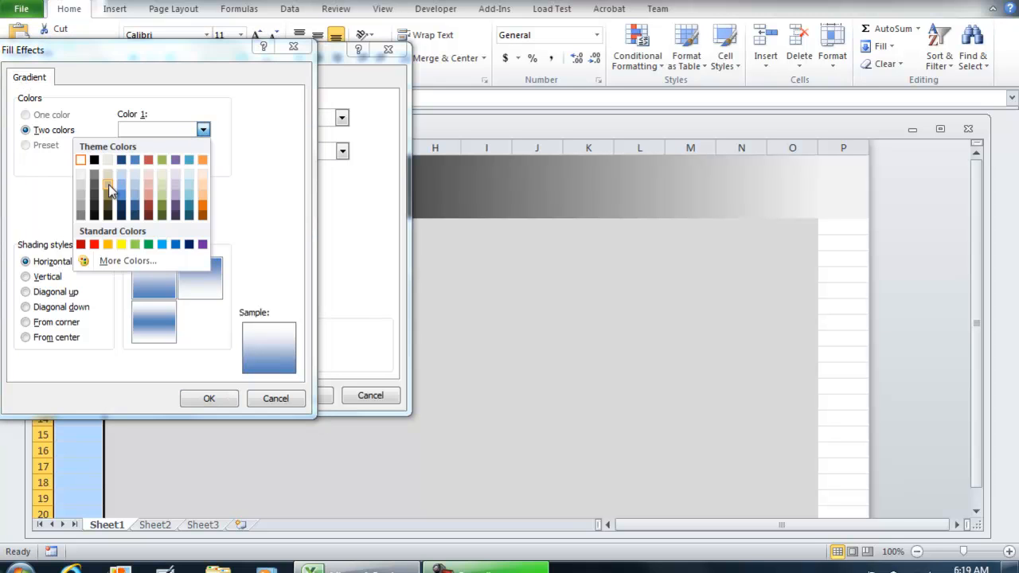
click(94, 159)
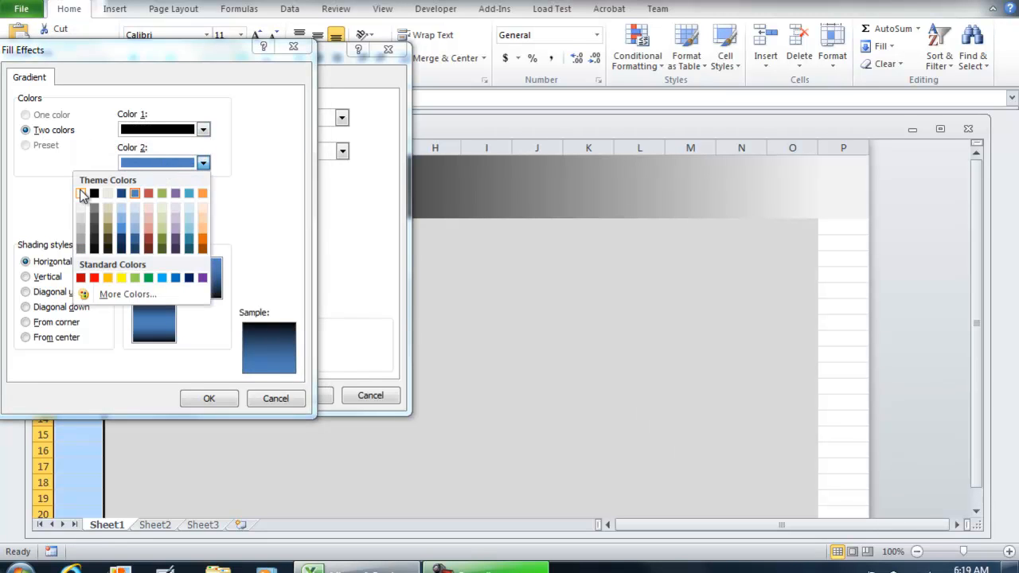
click(79, 193)
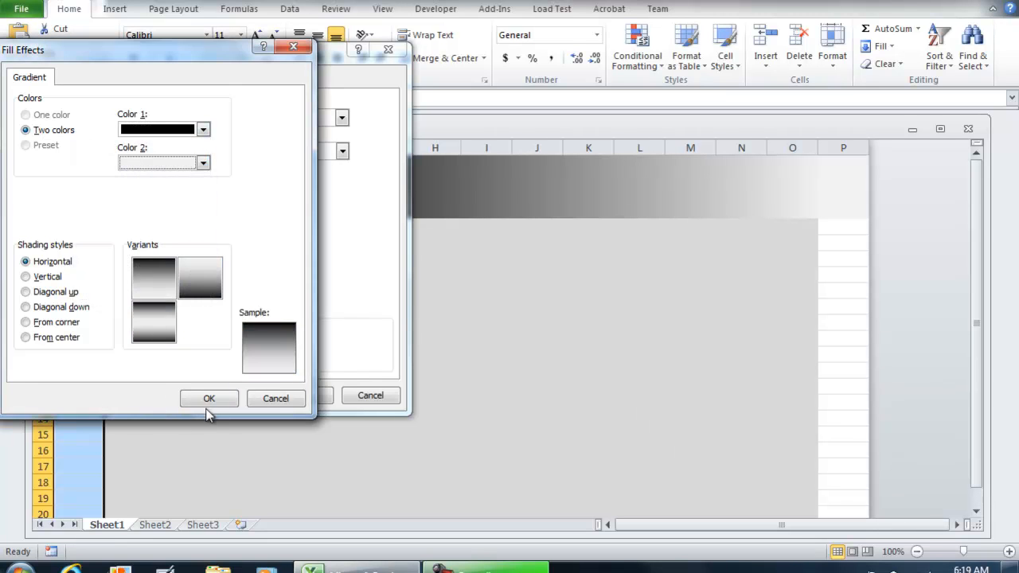
click(208, 398)
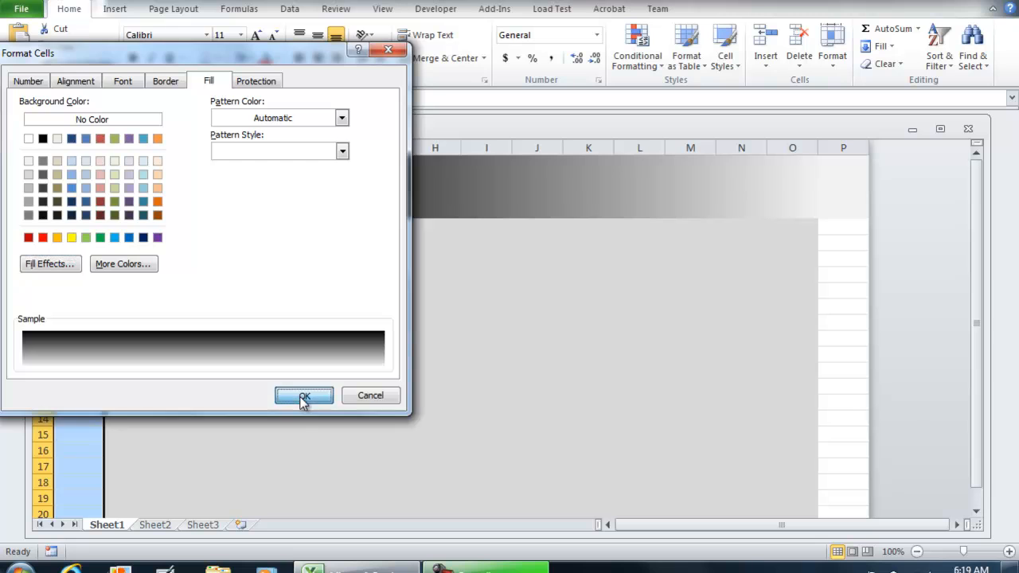
click(303, 395)
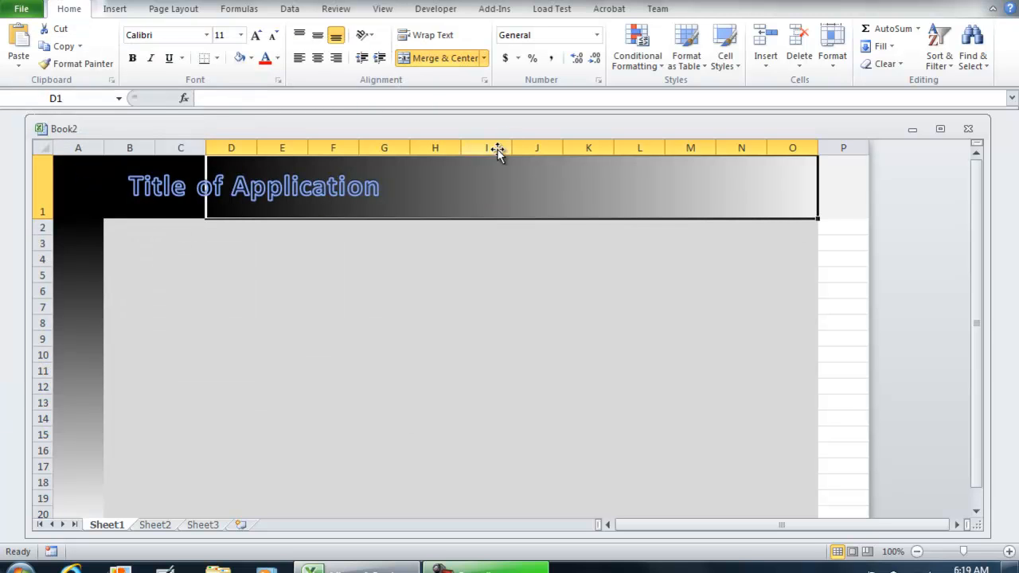
mouse_move(79, 189)
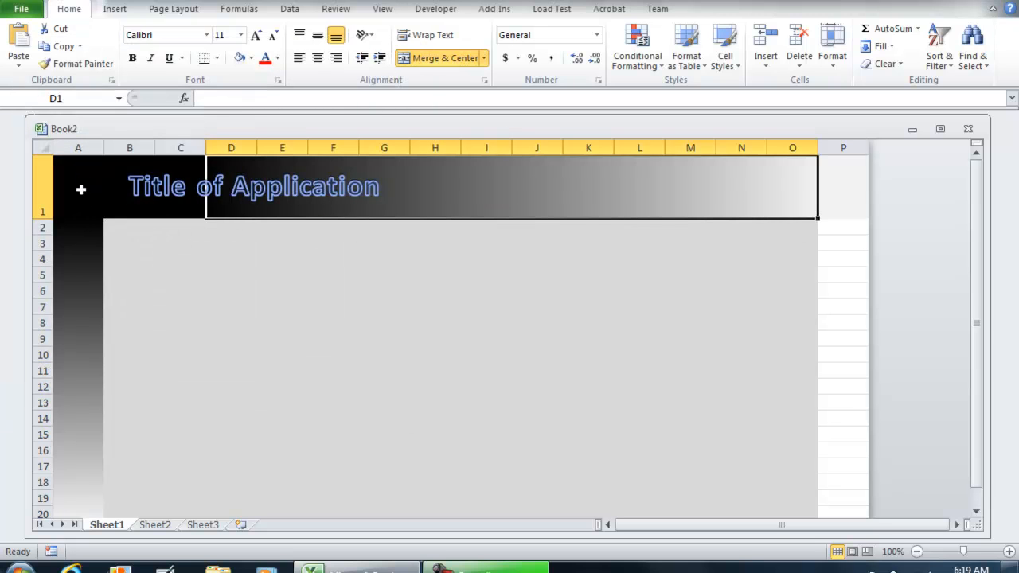
scroll(down, 3)
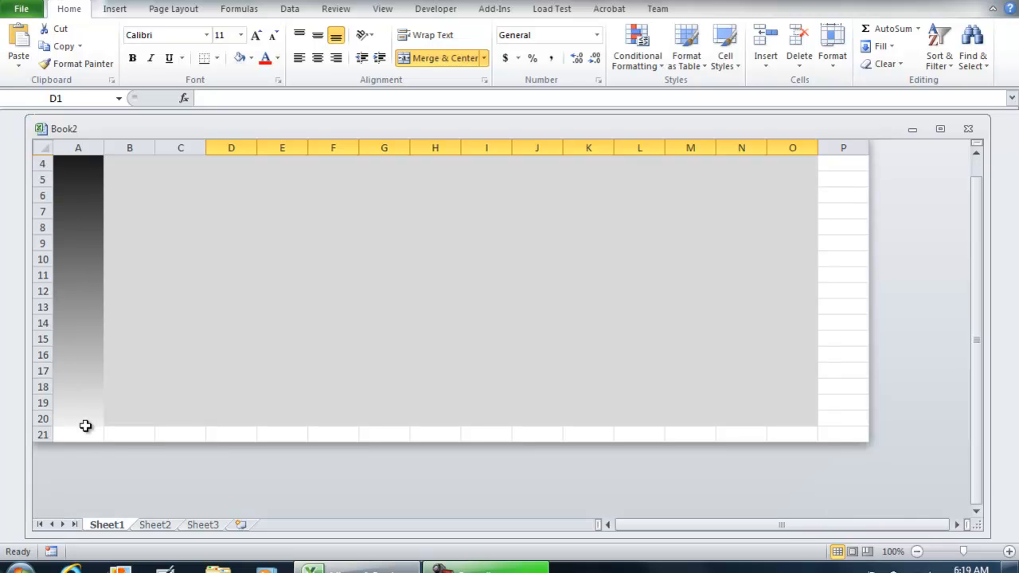
click(78, 433)
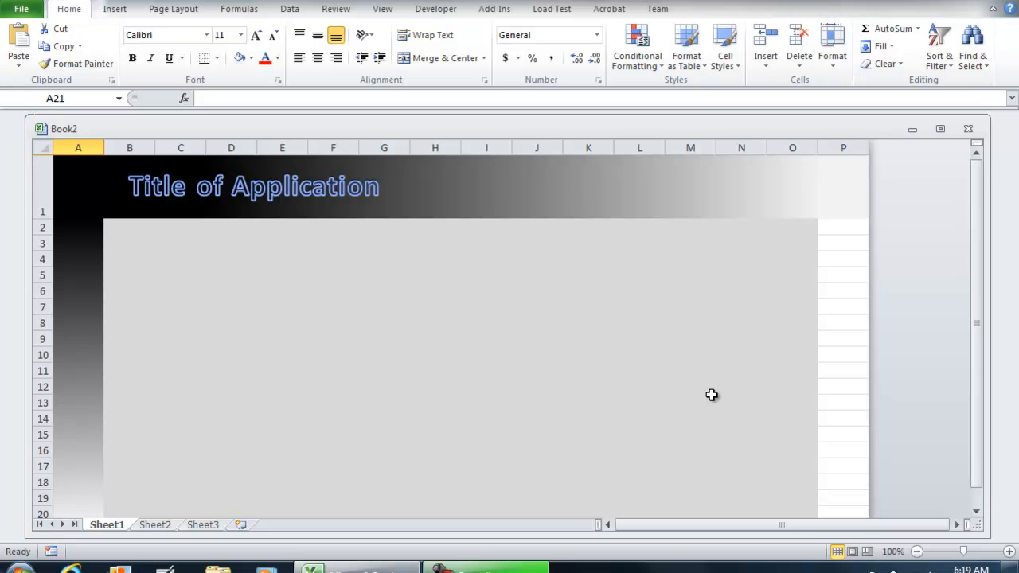
mouse_move(810, 223)
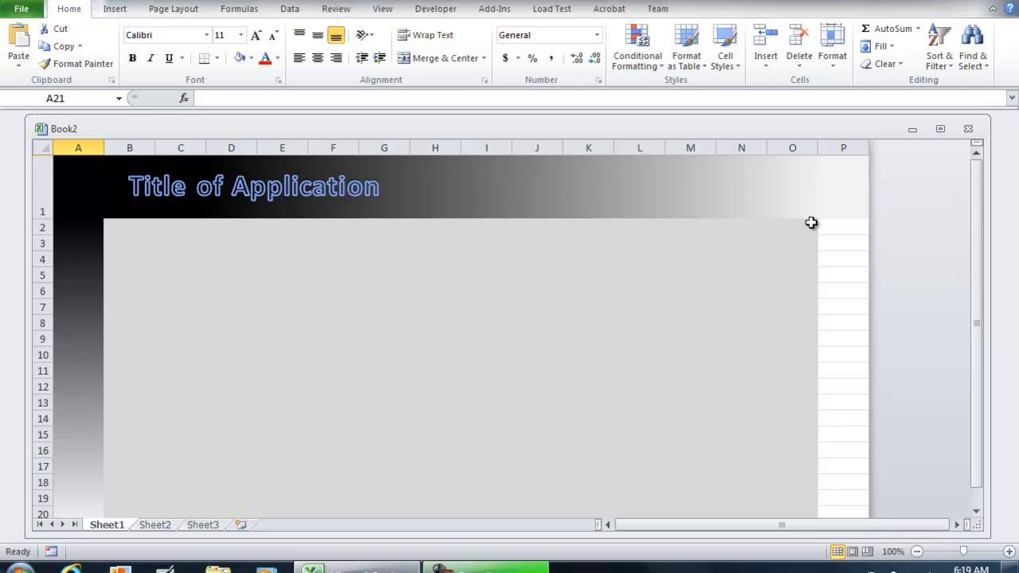
mouse_move(850, 226)
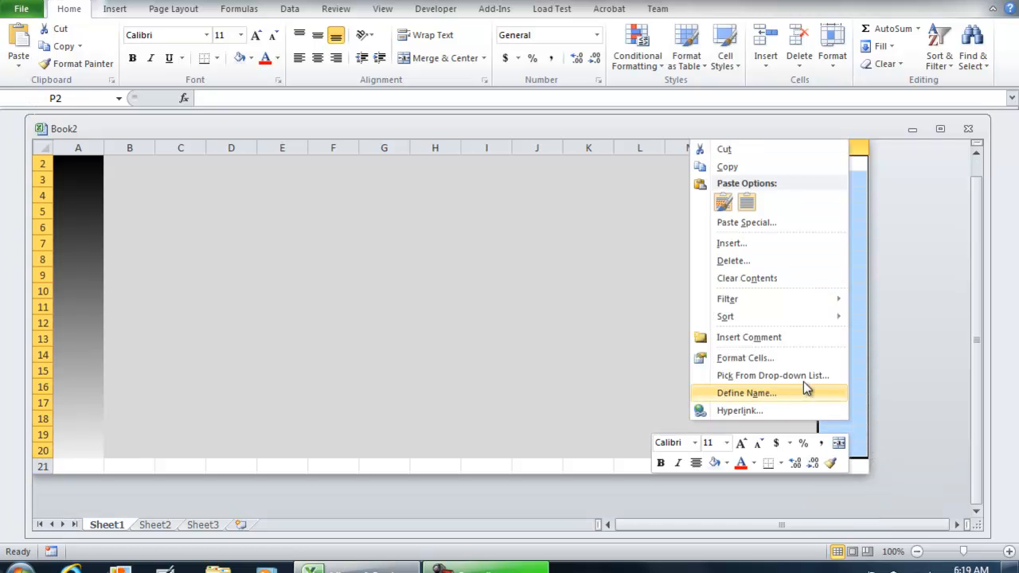
- Review column P's alignment and fill settings in Format Cells and close it
click(745, 356)
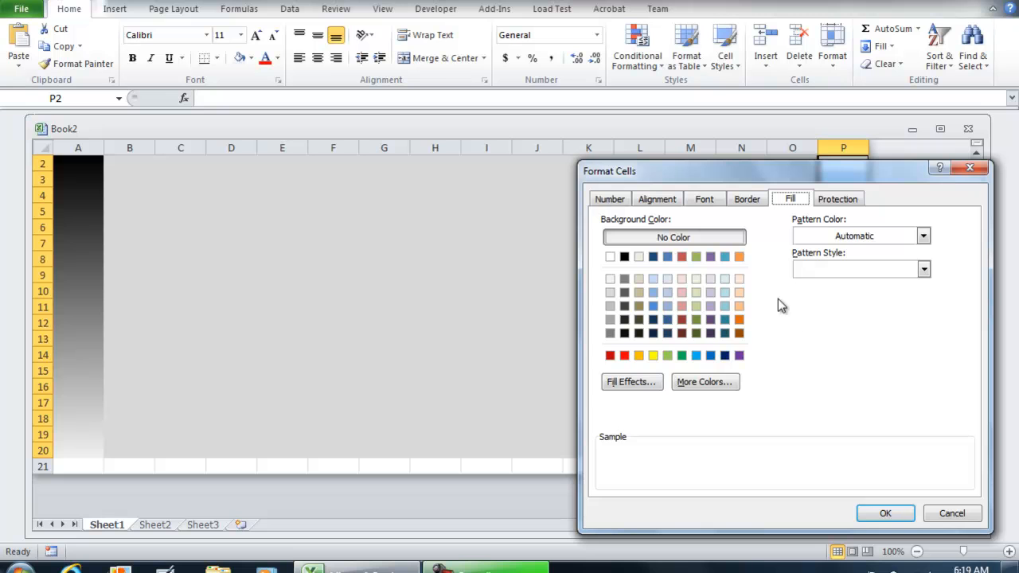
click(656, 198)
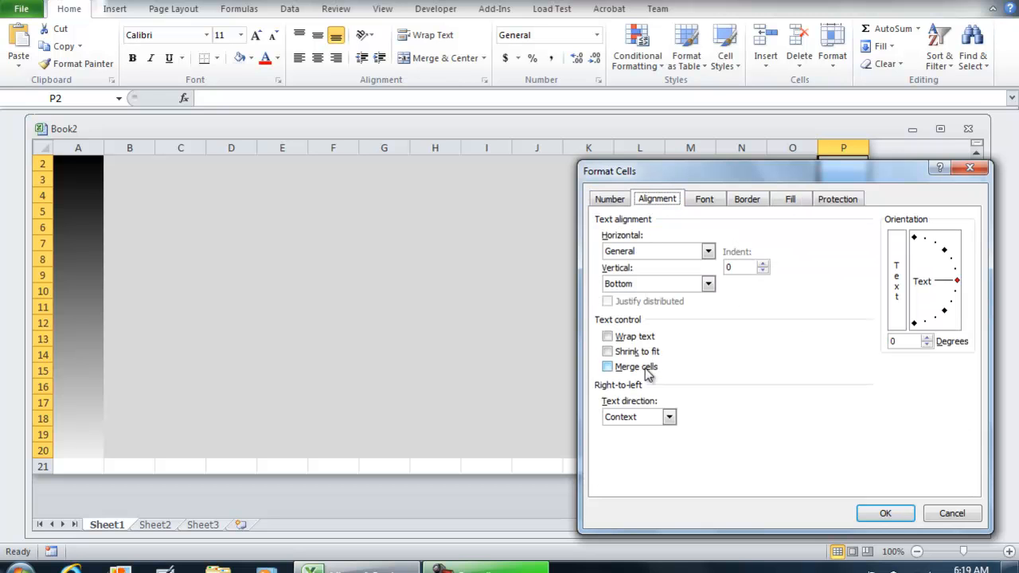
click(789, 198)
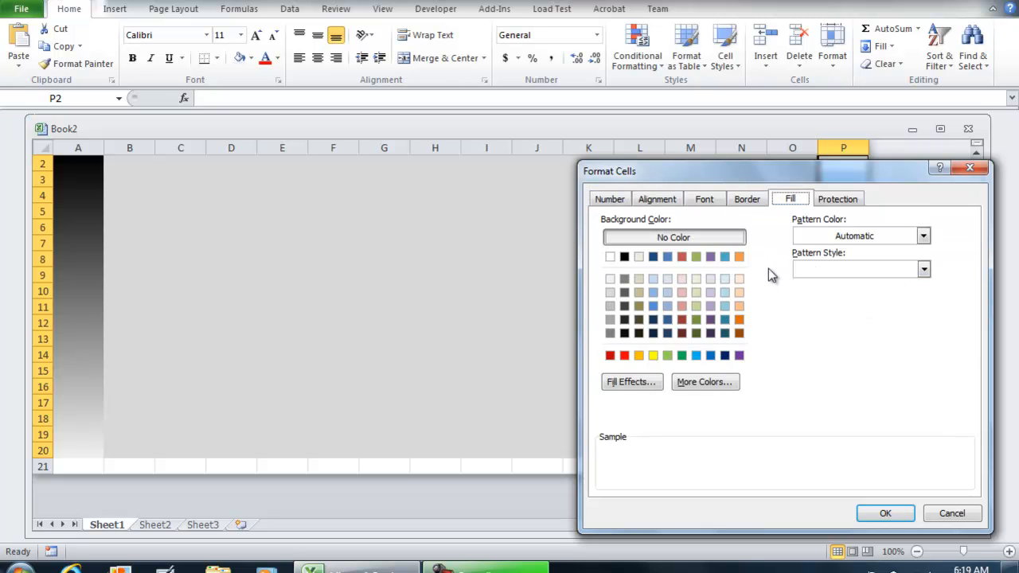
mouse_move(885, 513)
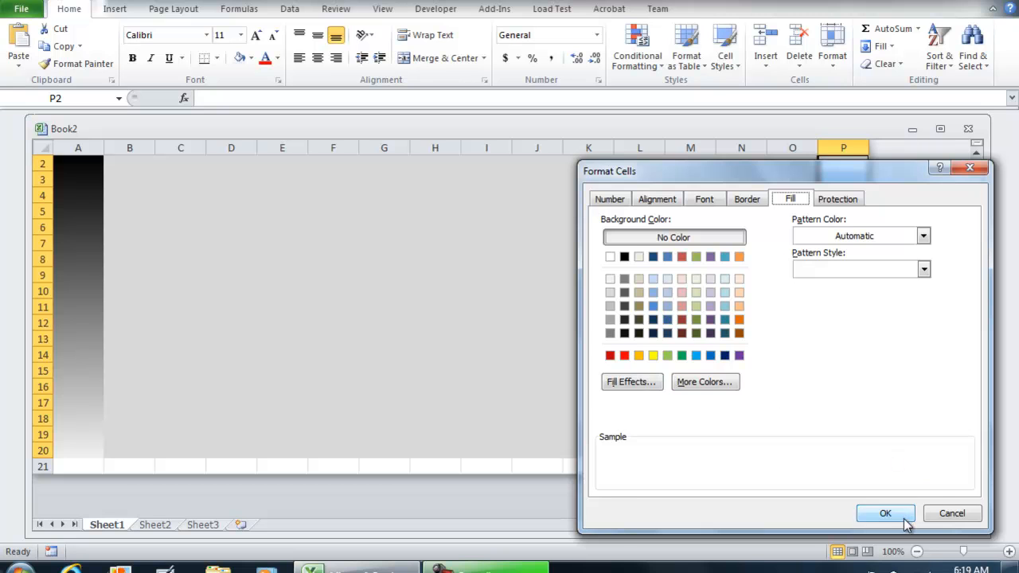
click(885, 513)
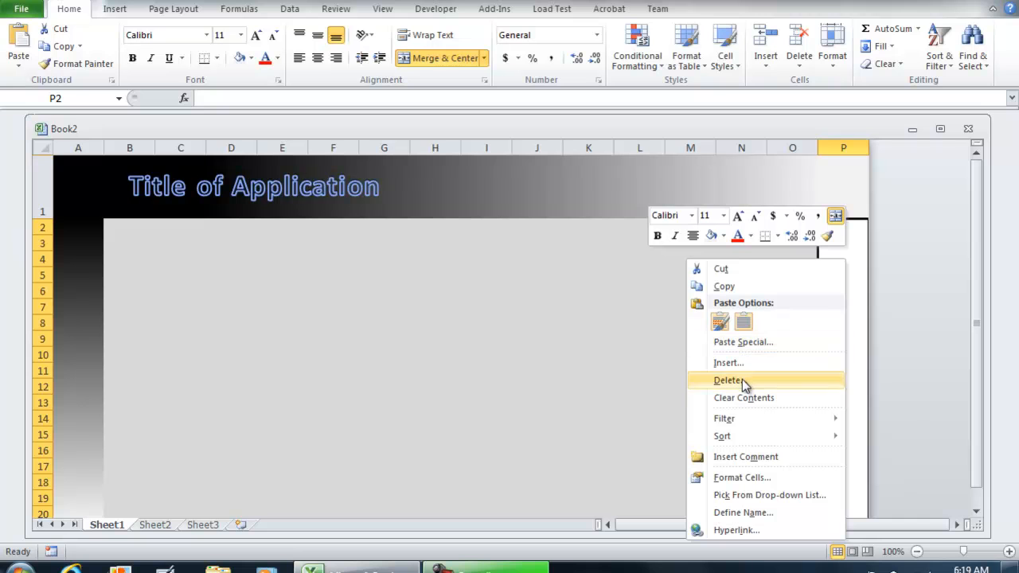
mouse_move(735, 382)
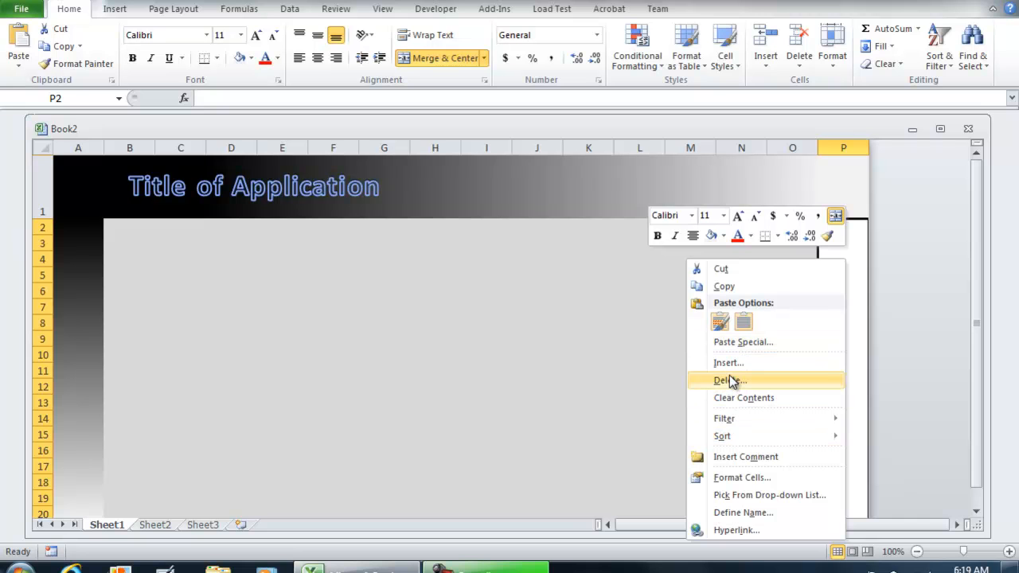
- Apply a two-colour horizontal gradient fill, light to black, to column P
click(742, 477)
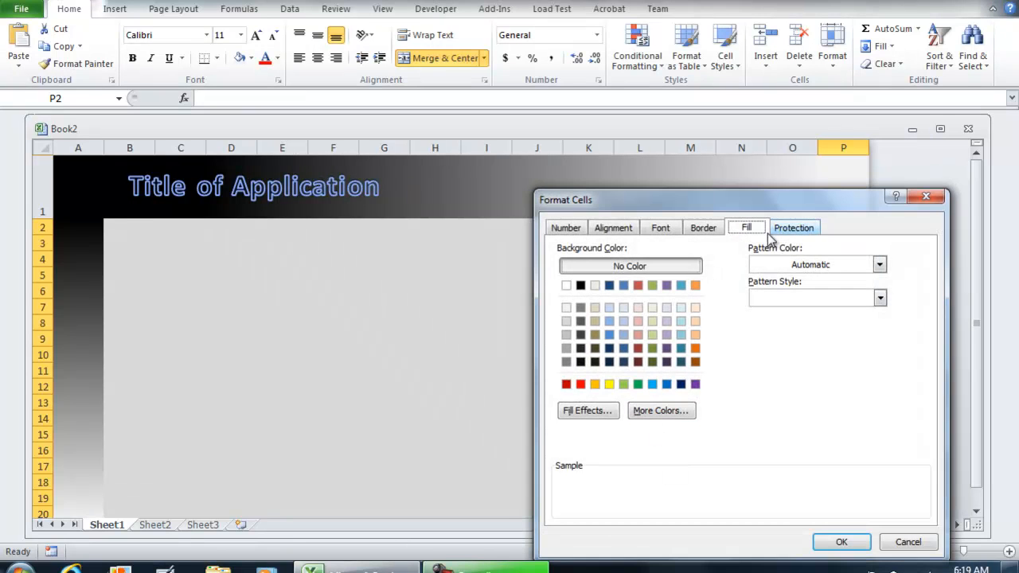
click(587, 411)
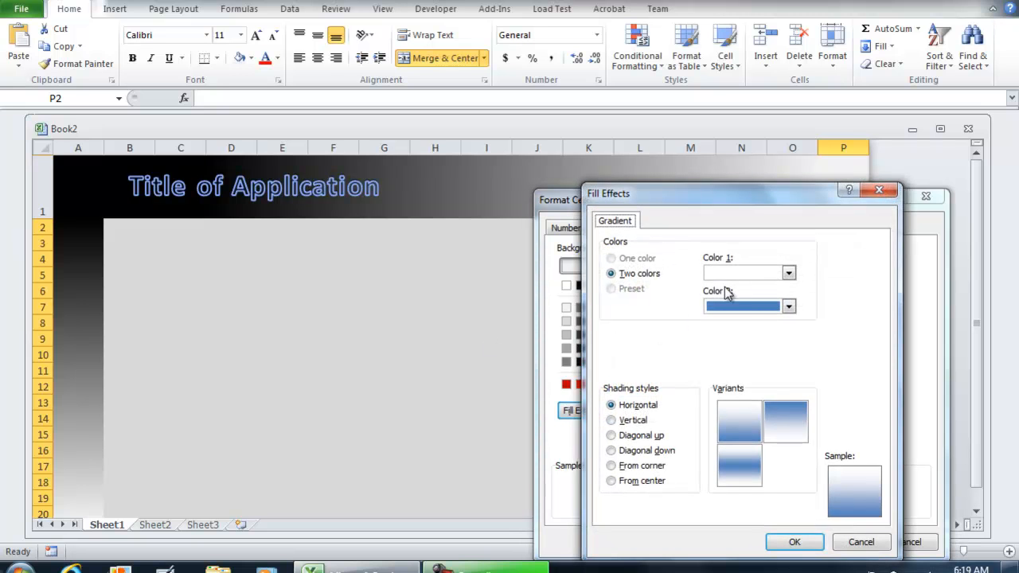
click(788, 274)
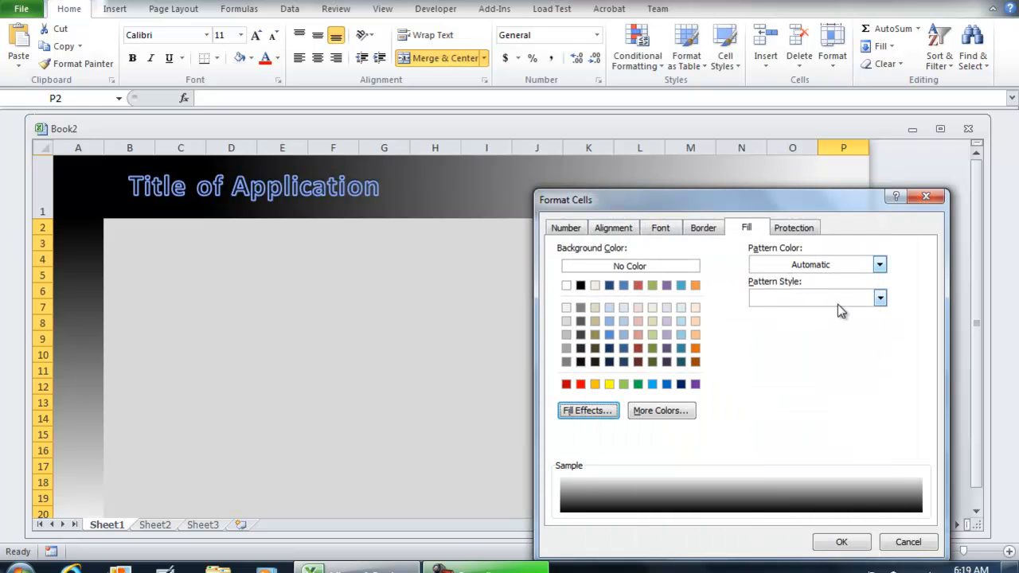
click(841, 541)
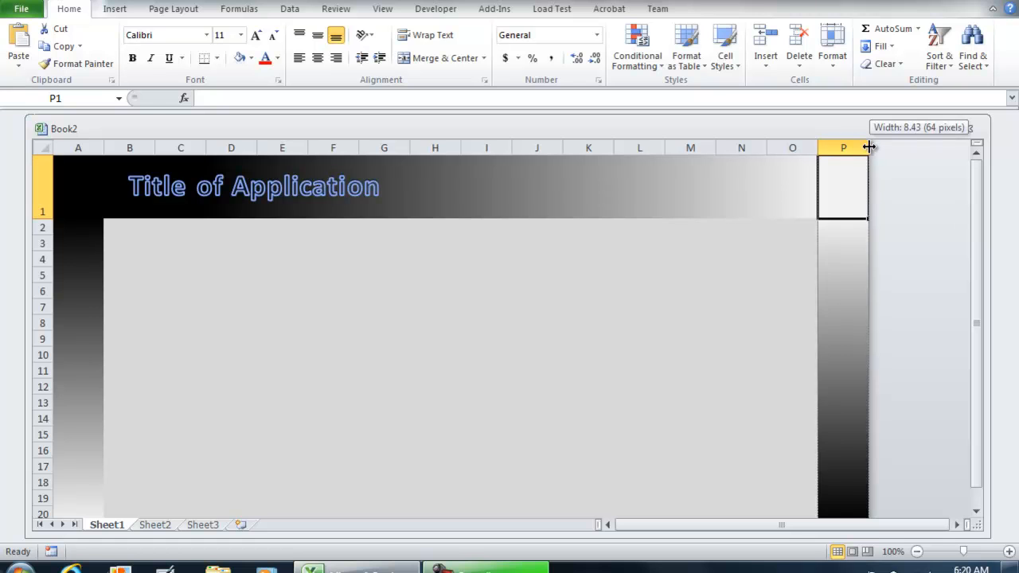
- Drag column P's right border left so it becomes a thin right-edge strip
drag(869, 146, 832, 147)
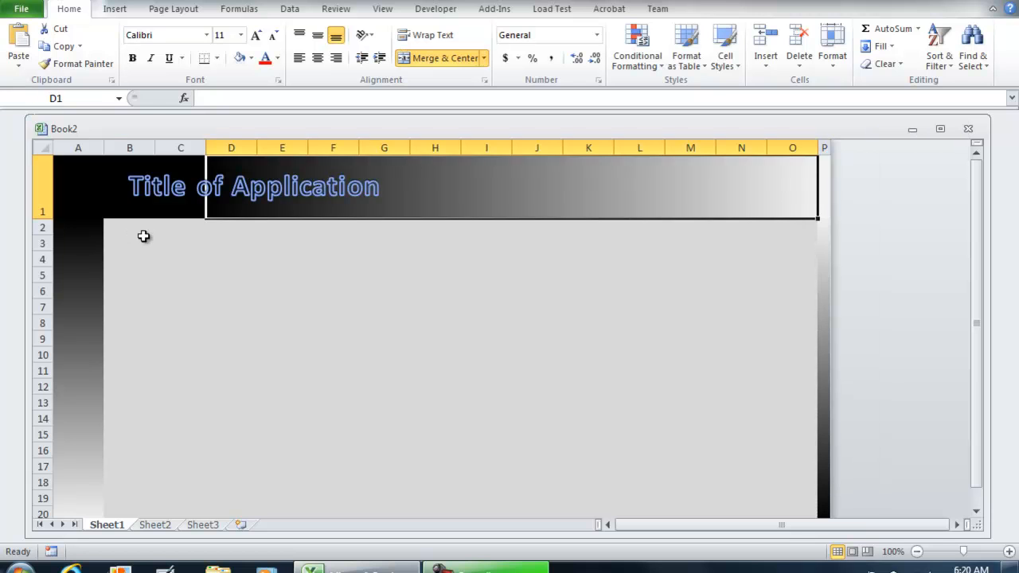
click(282, 274)
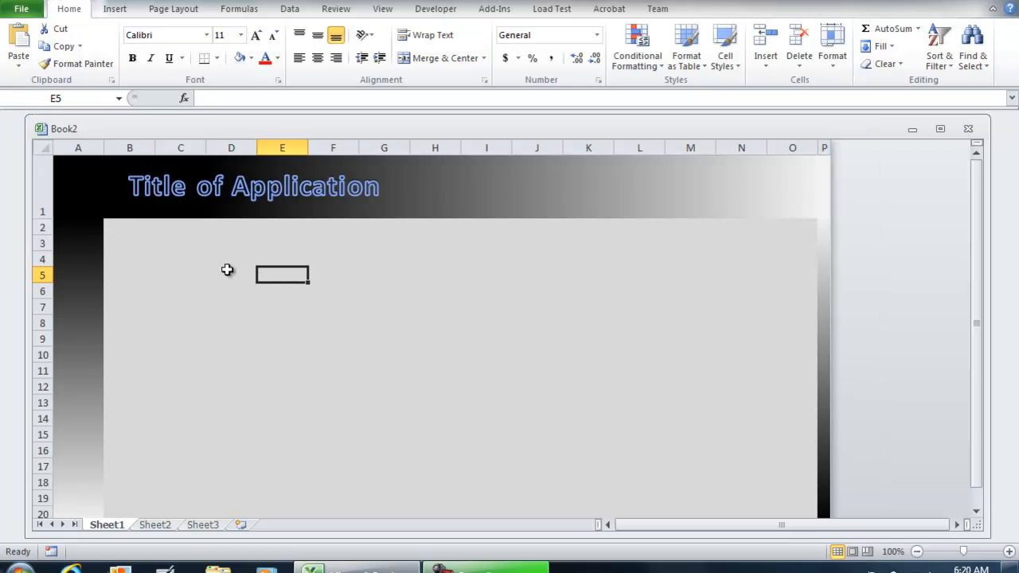
mouse_move(178, 274)
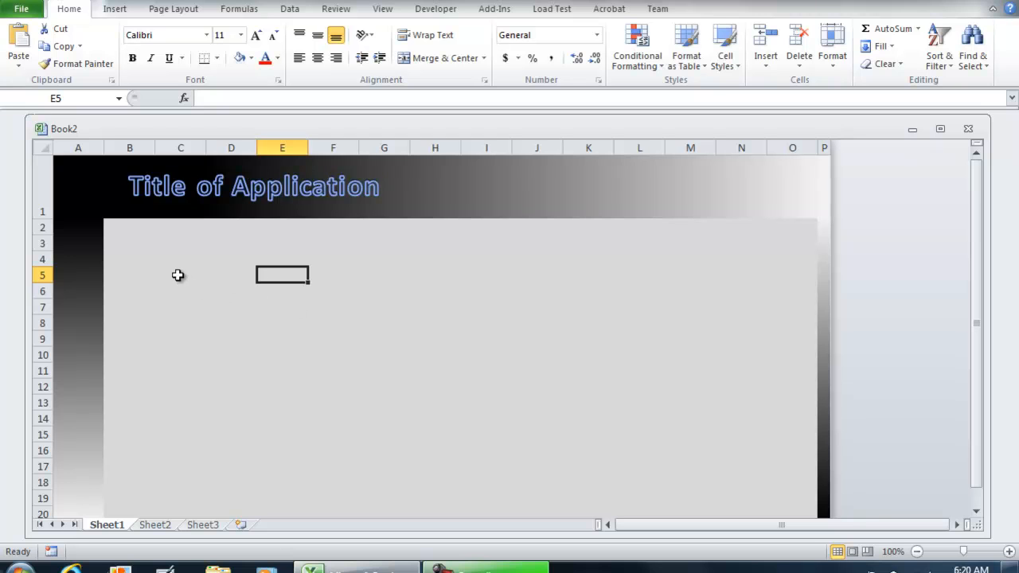
mouse_move(210, 283)
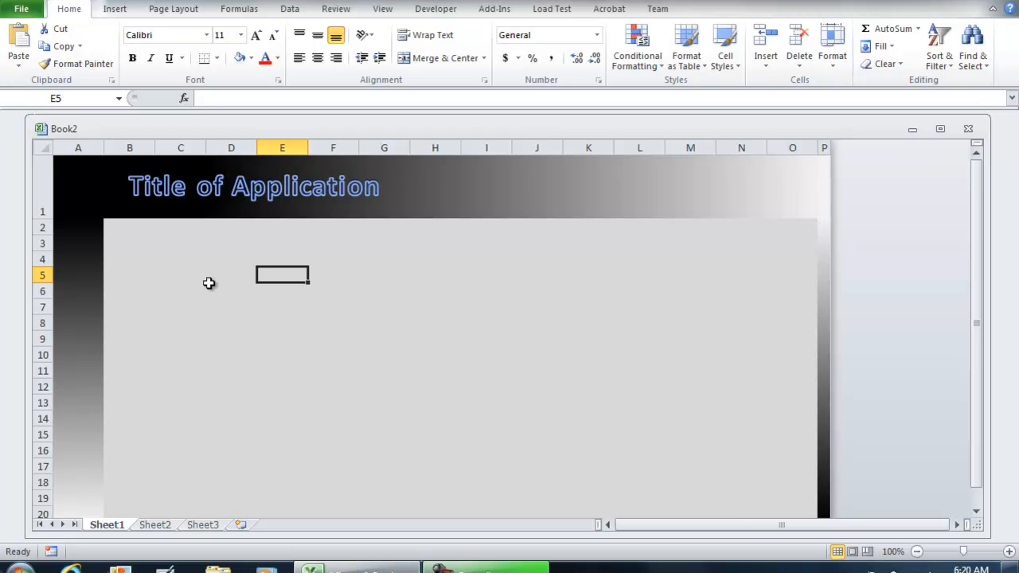
mouse_move(843, 144)
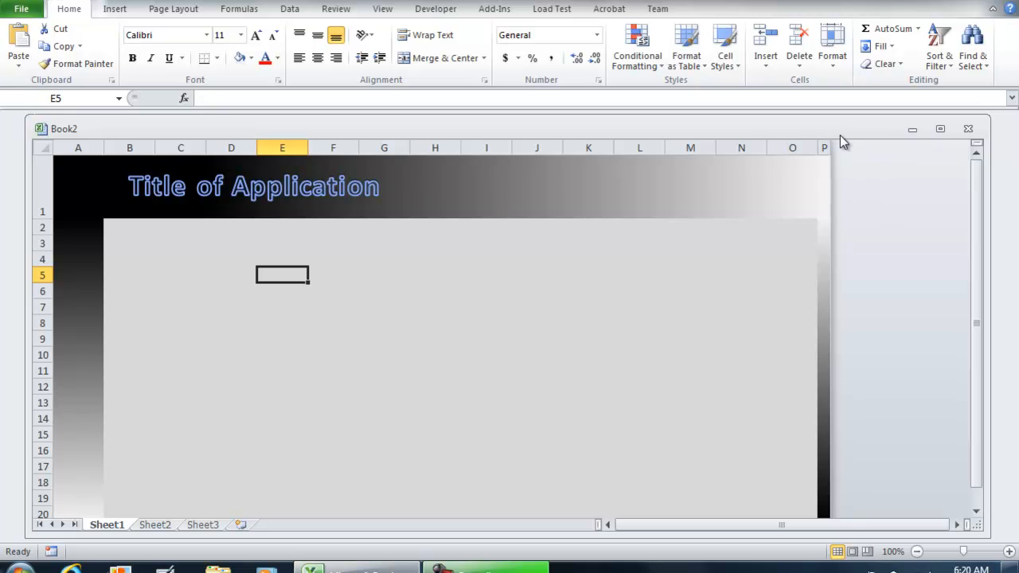
mouse_move(627, 325)
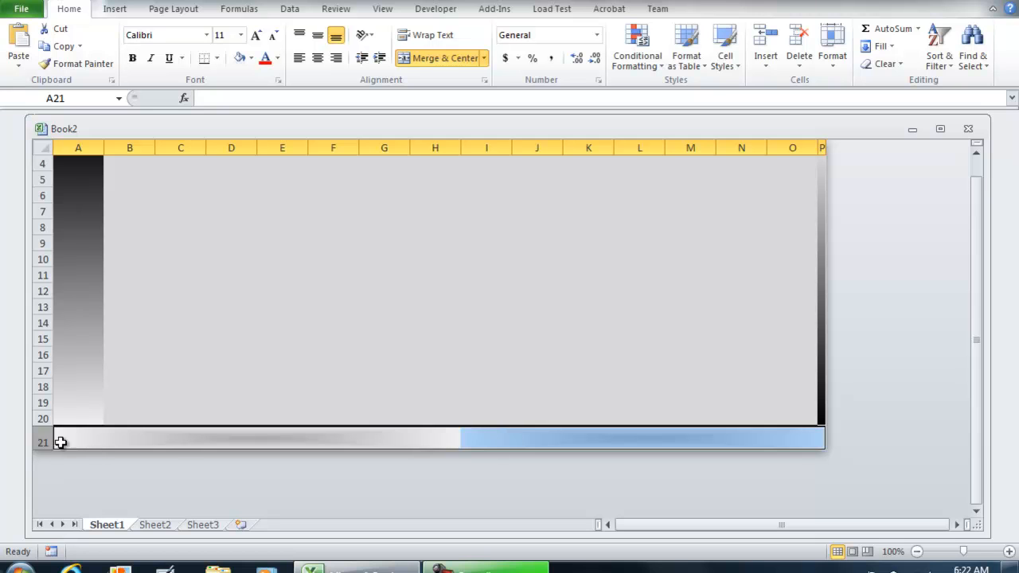
- Select row 21 and reach its Fill Effects gradient options
click(41, 442)
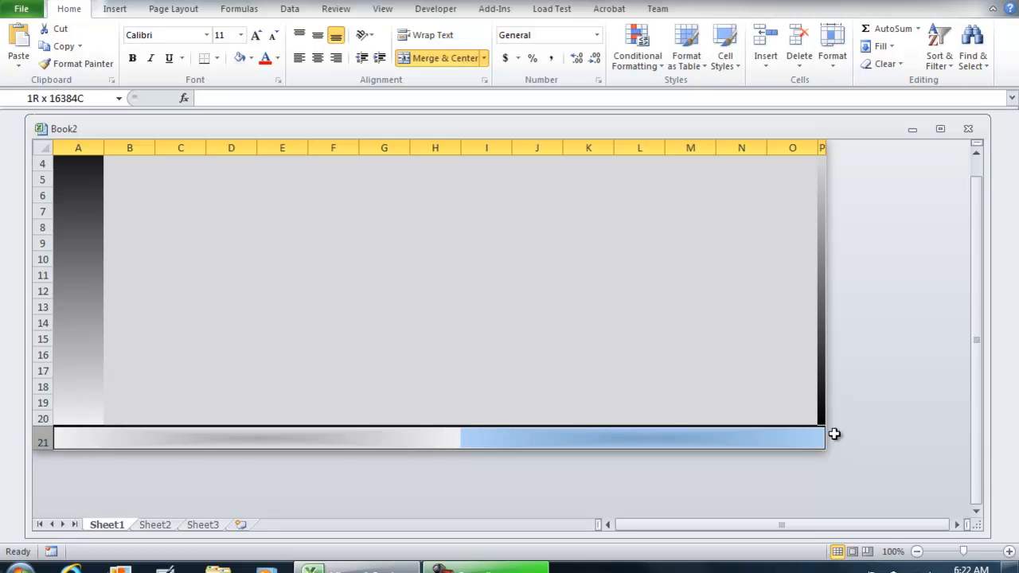
right_click(438, 436)
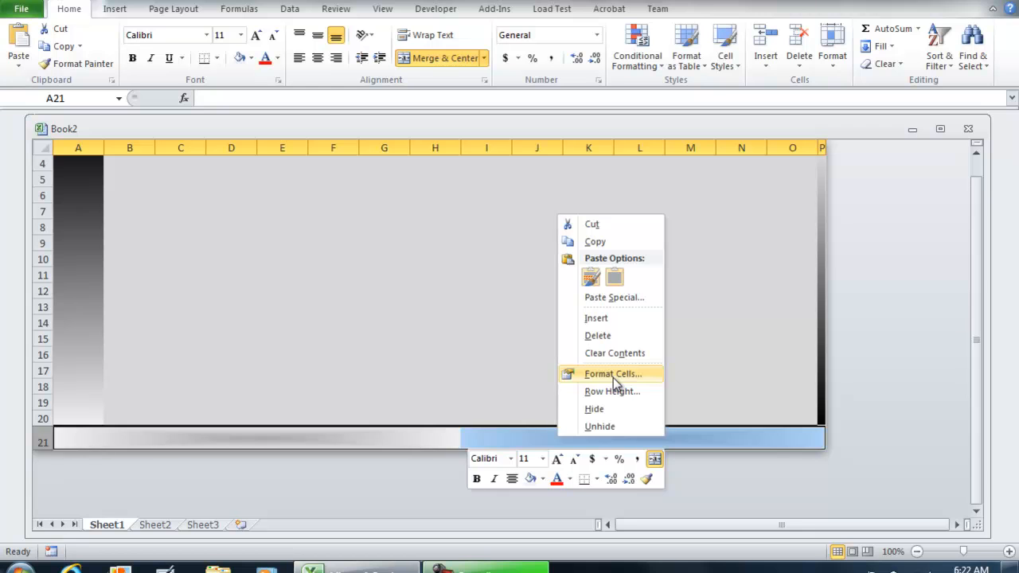
click(611, 372)
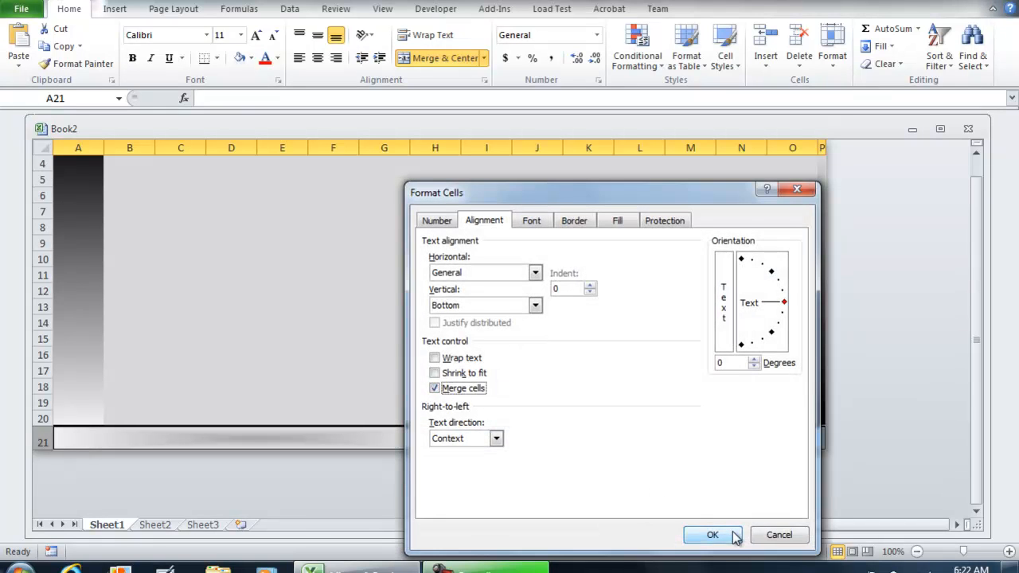
click(713, 534)
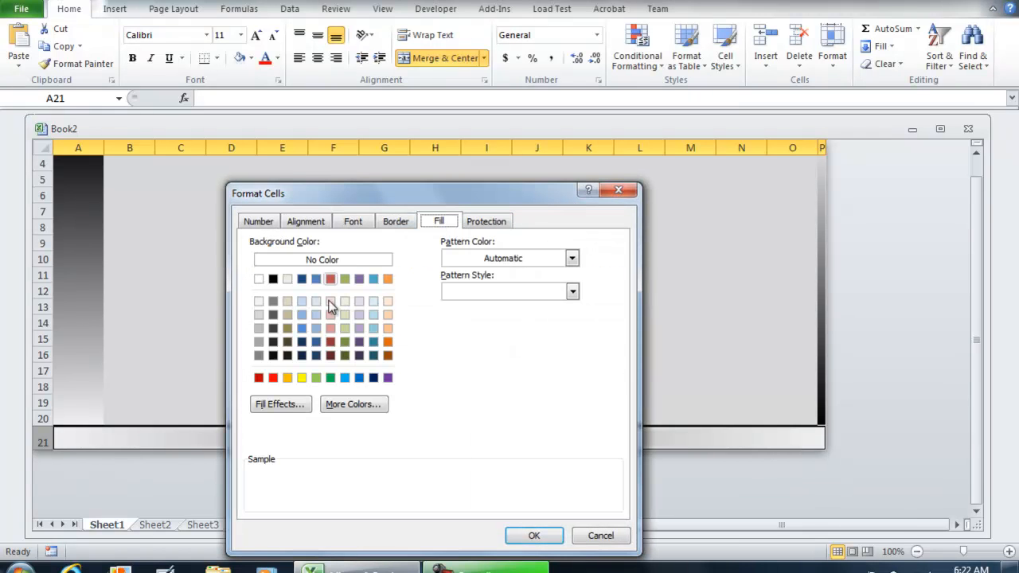
click(280, 404)
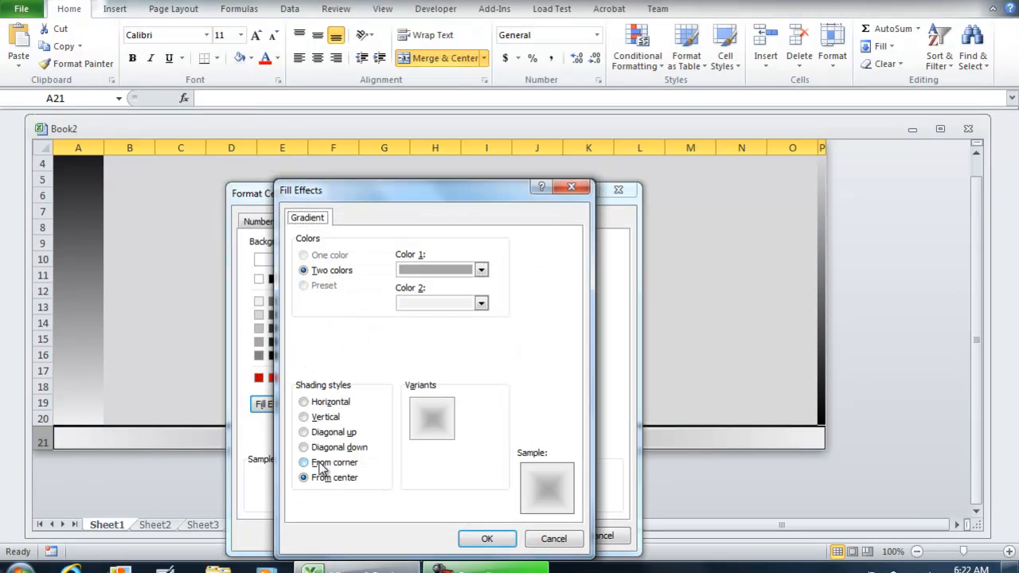
- Apply a vertical-shading two-colour gradient, light to black, across row 21
click(302, 417)
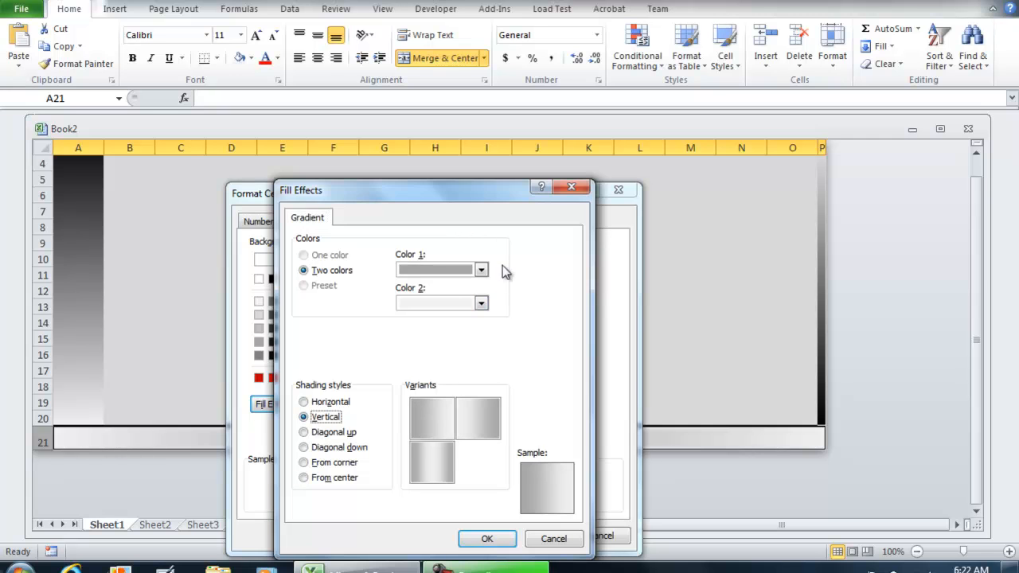
click(480, 271)
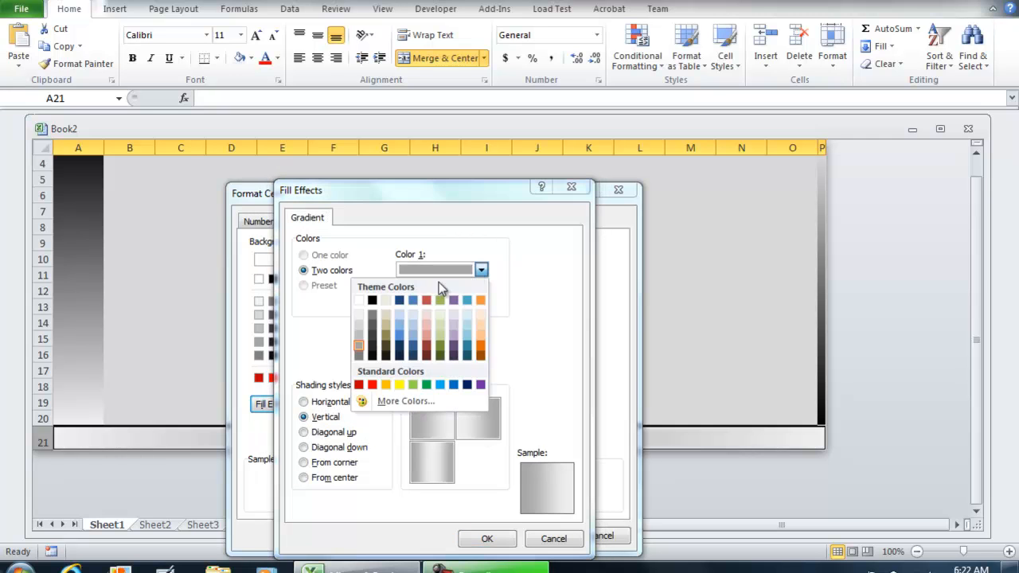
click(481, 302)
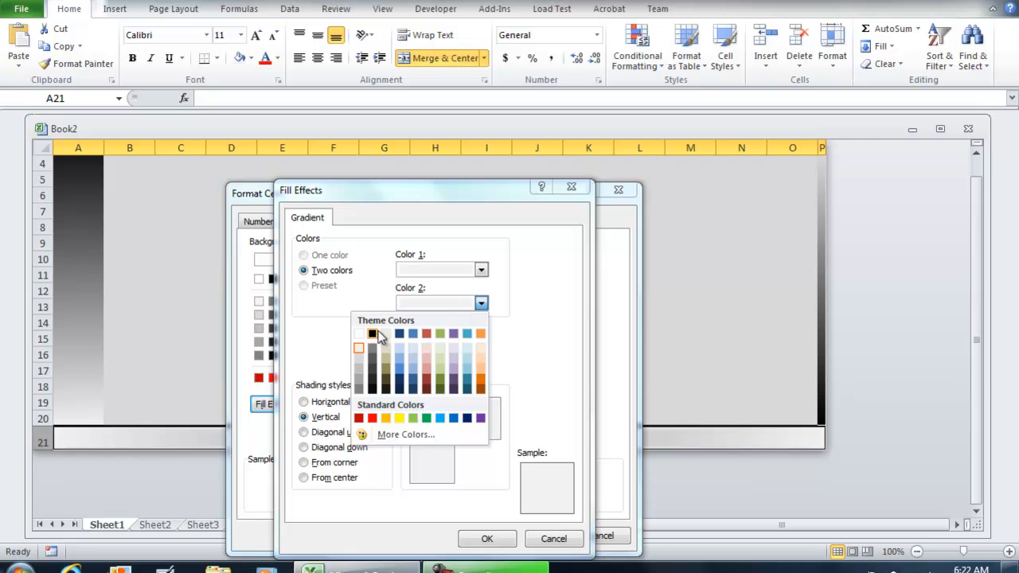
click(487, 538)
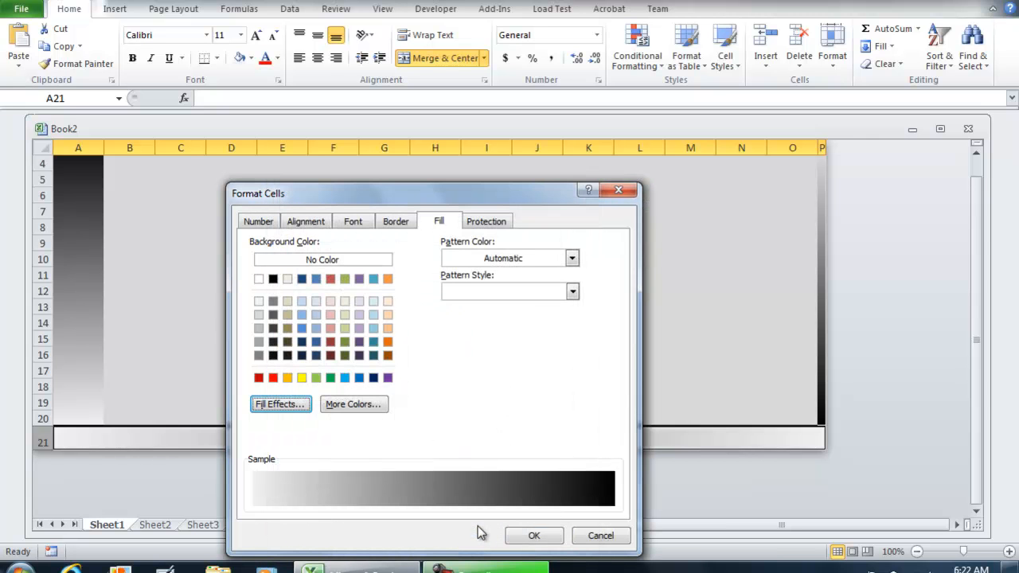
click(533, 535)
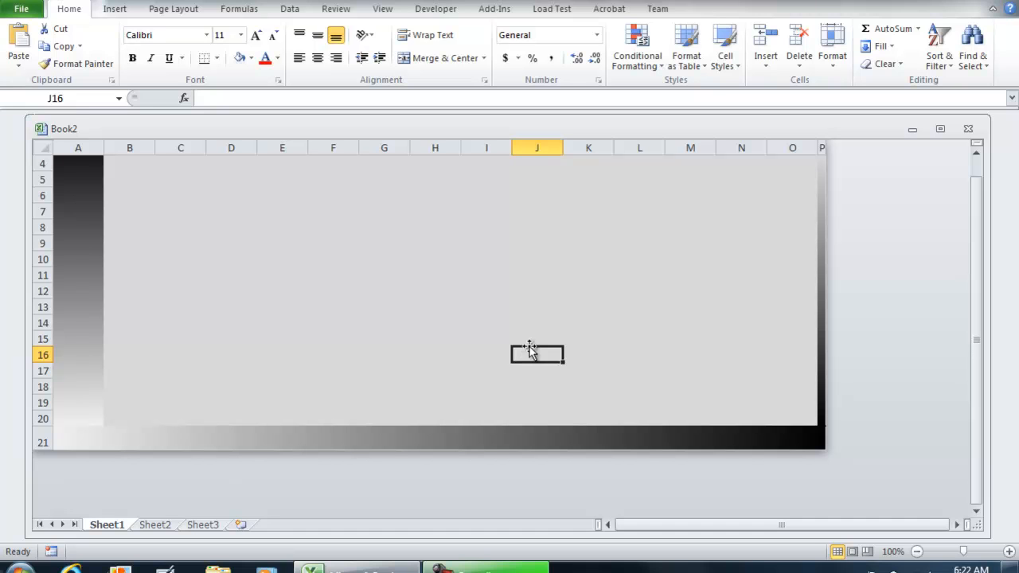
mouse_move(528, 344)
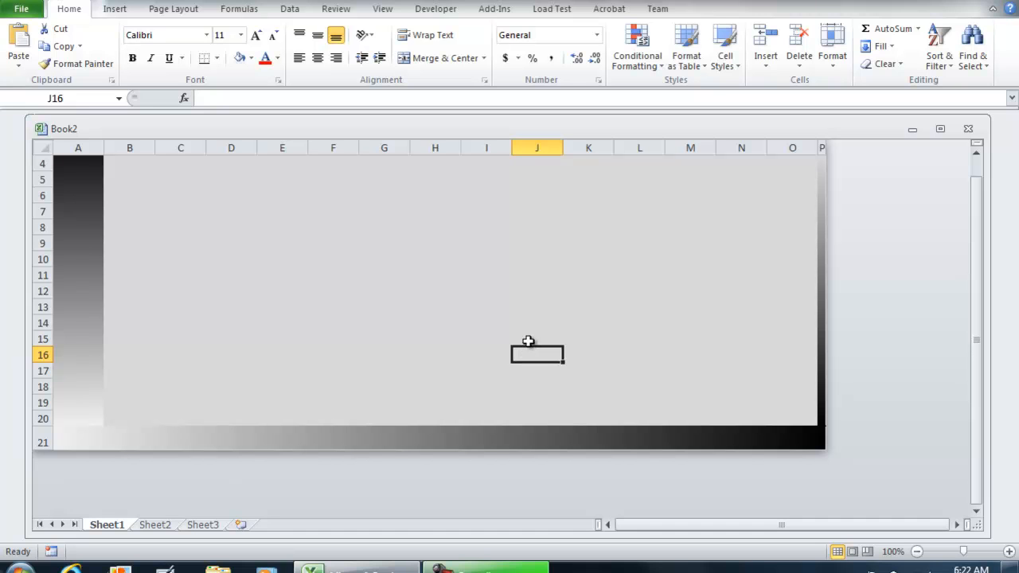
- Center 'Title of Application' in its text box and resize title row 1's height
scroll(up, 3)
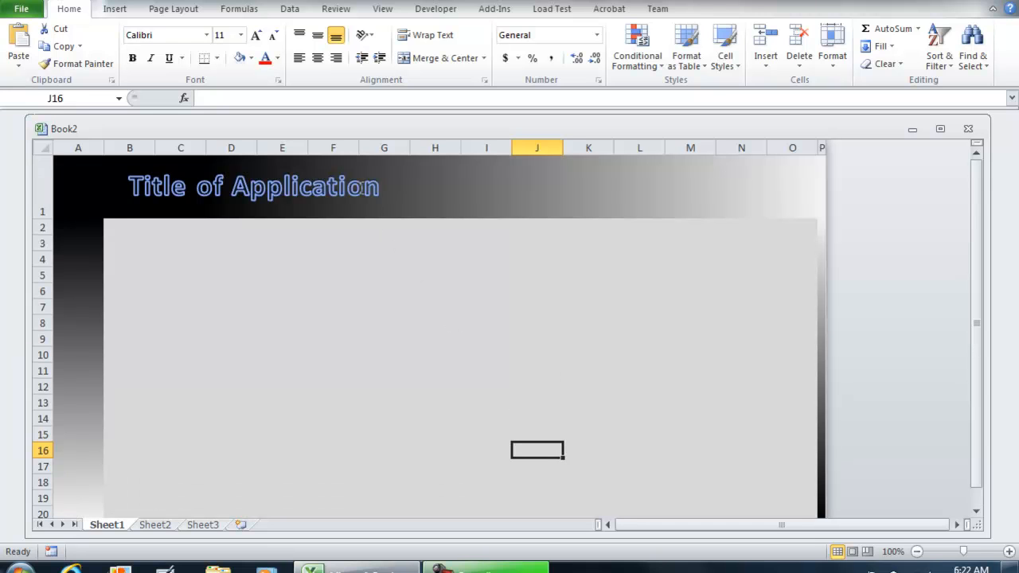
click(253, 186)
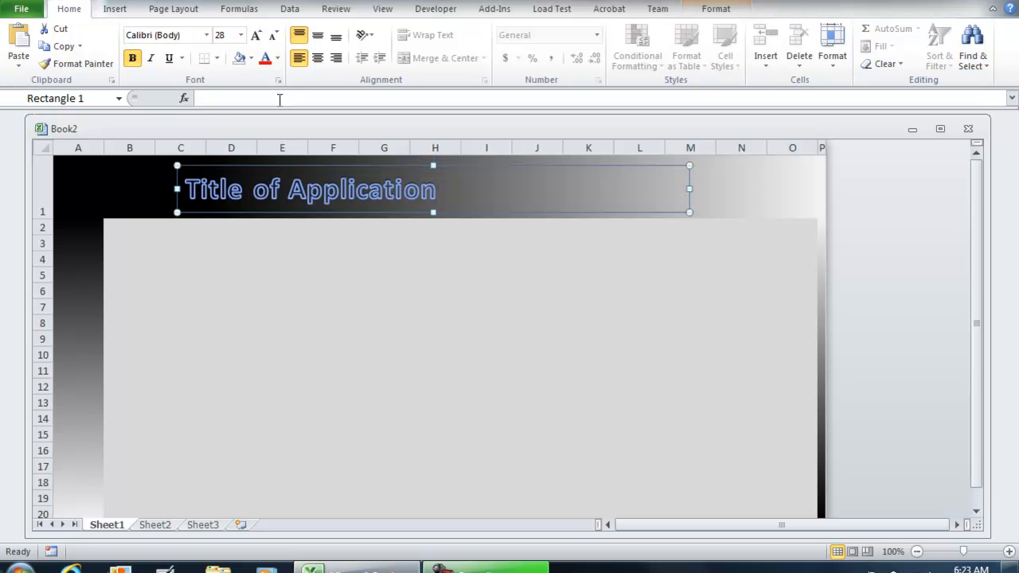
click(317, 35)
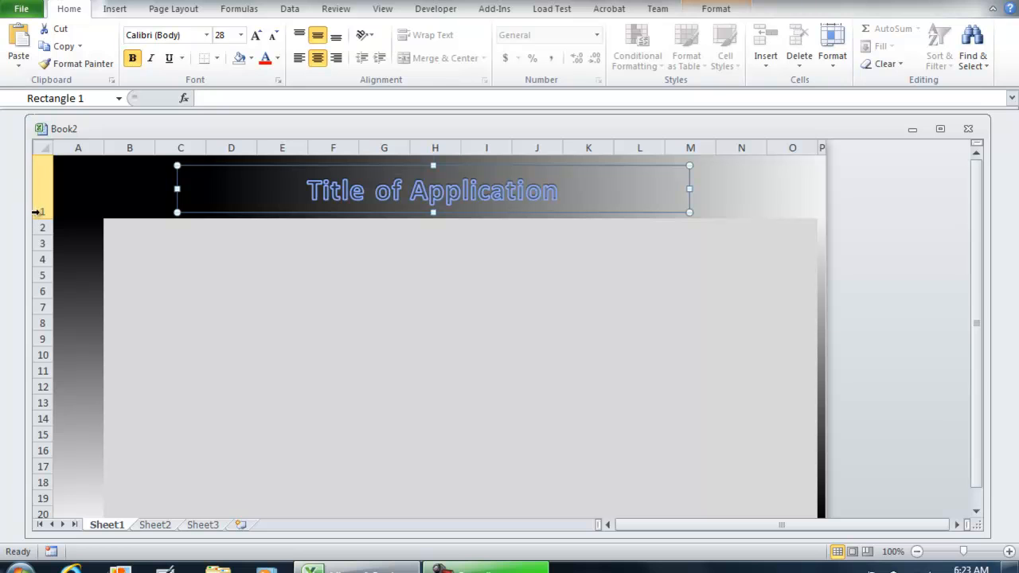
drag(43, 210, 43, 219)
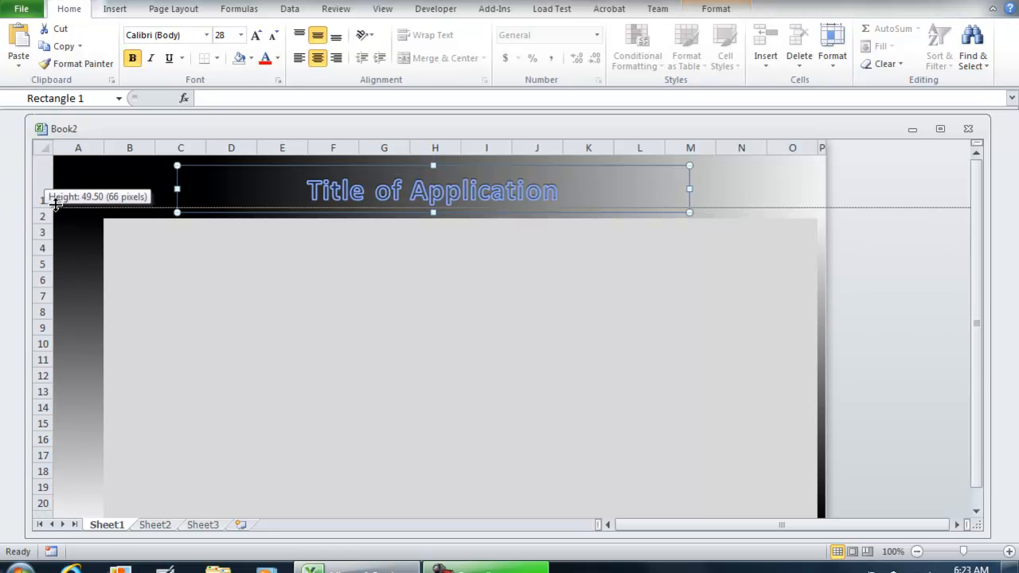